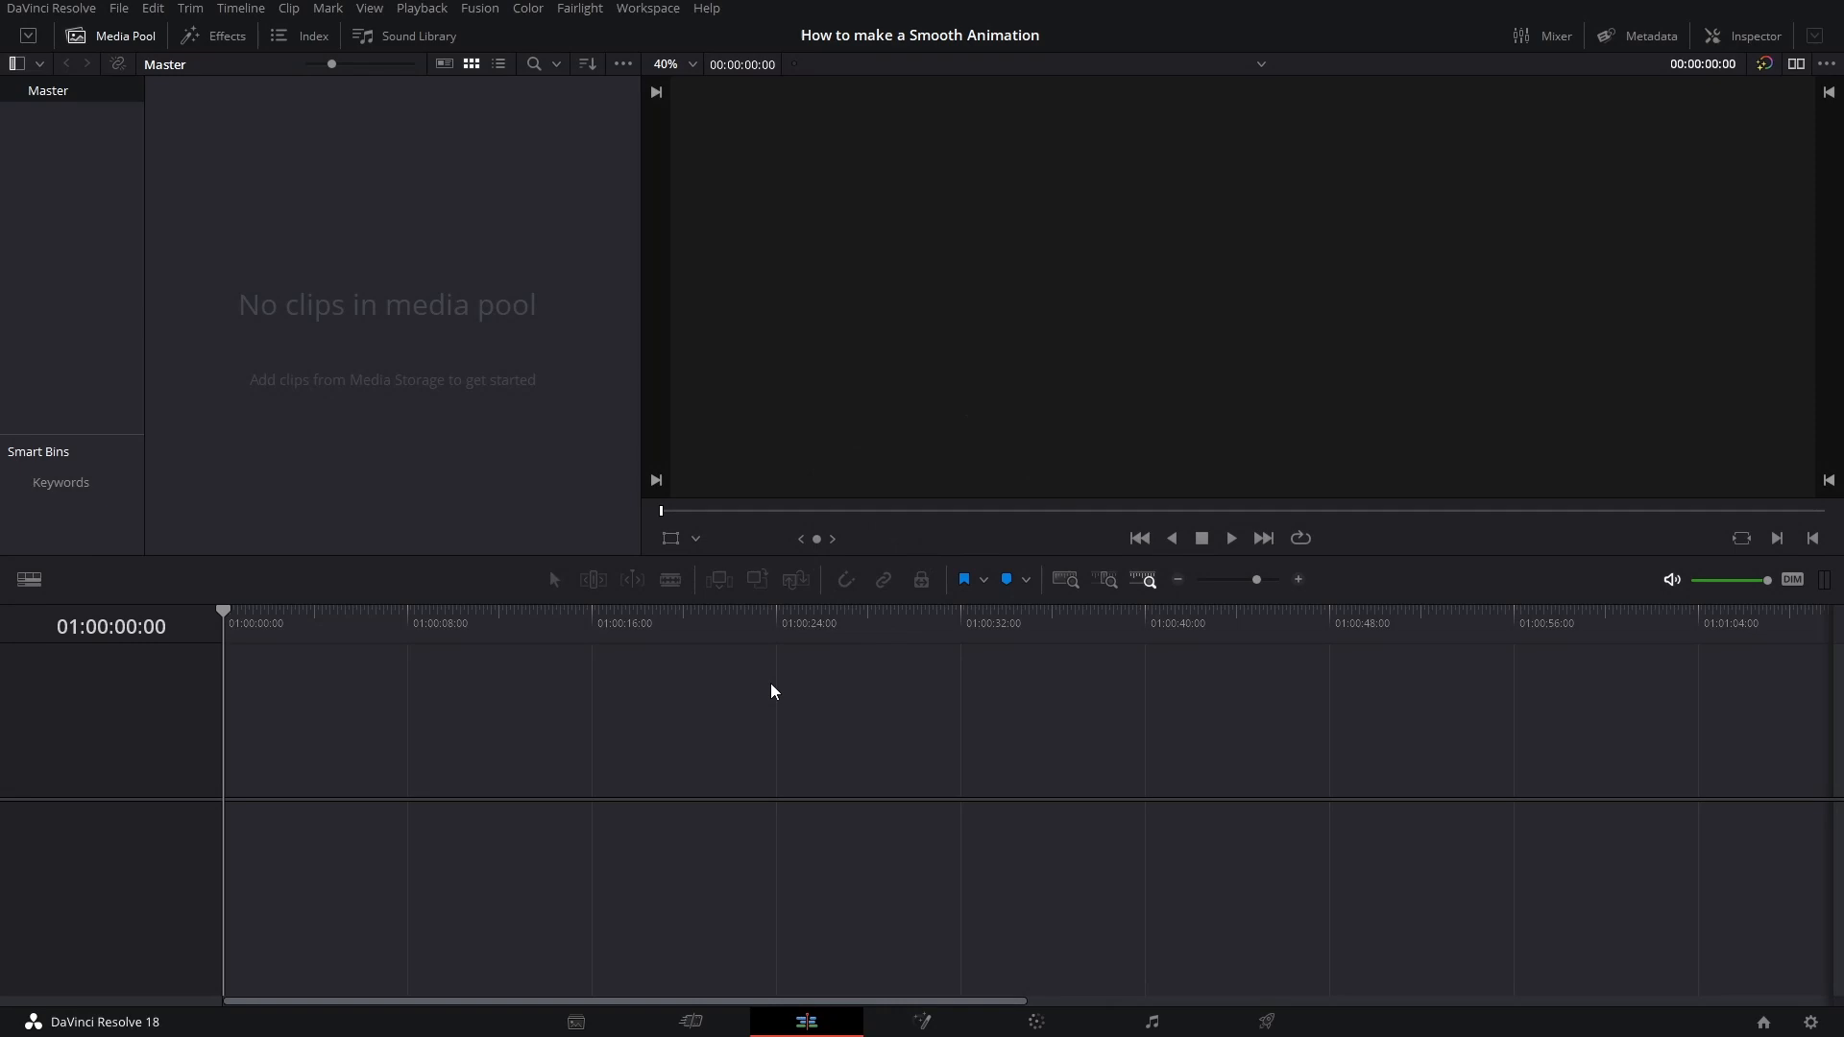
Set the project's timeline frame rate to 24 fps in Project Settings.
{"action": "left_click", "coordinate": [892, 344]}
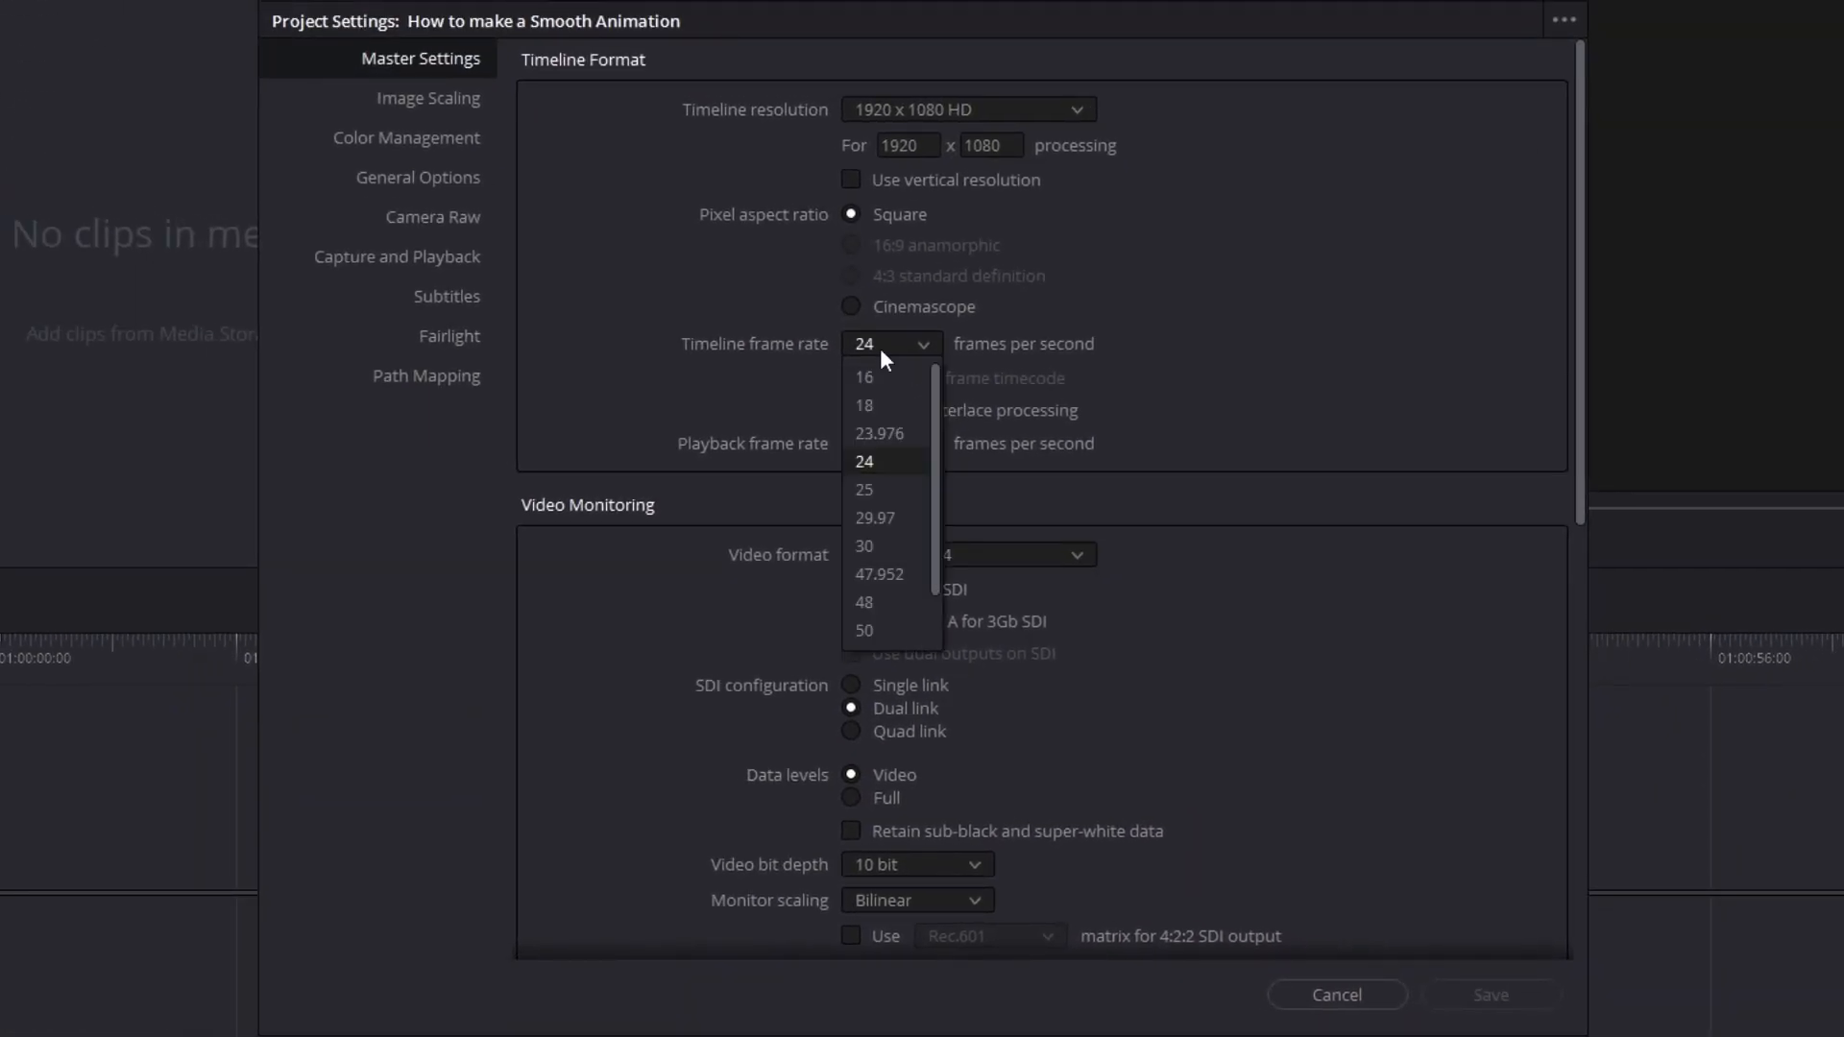
{"action": "left_click", "coordinate": [864, 546]}
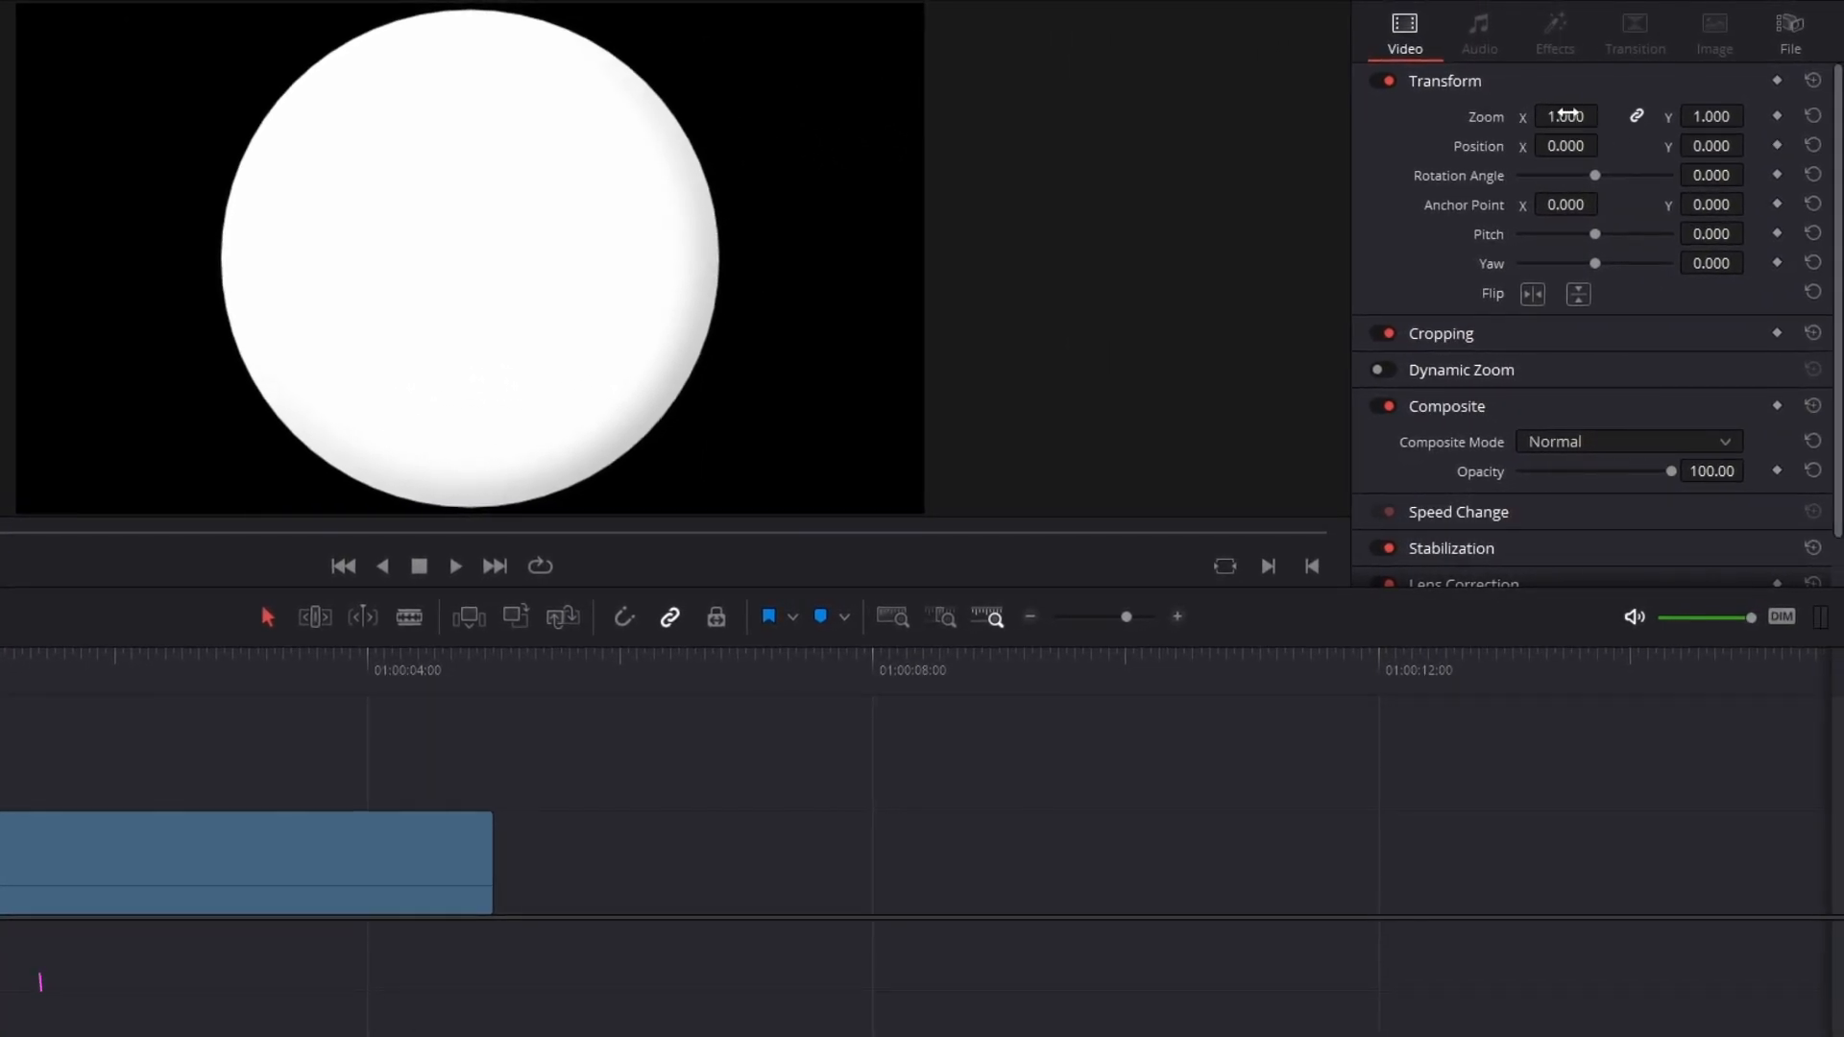
Reduce the circle clip's Zoom to 0.470 and then 0.150 in the Inspector.
{"action": "type", "text": "0.470"}
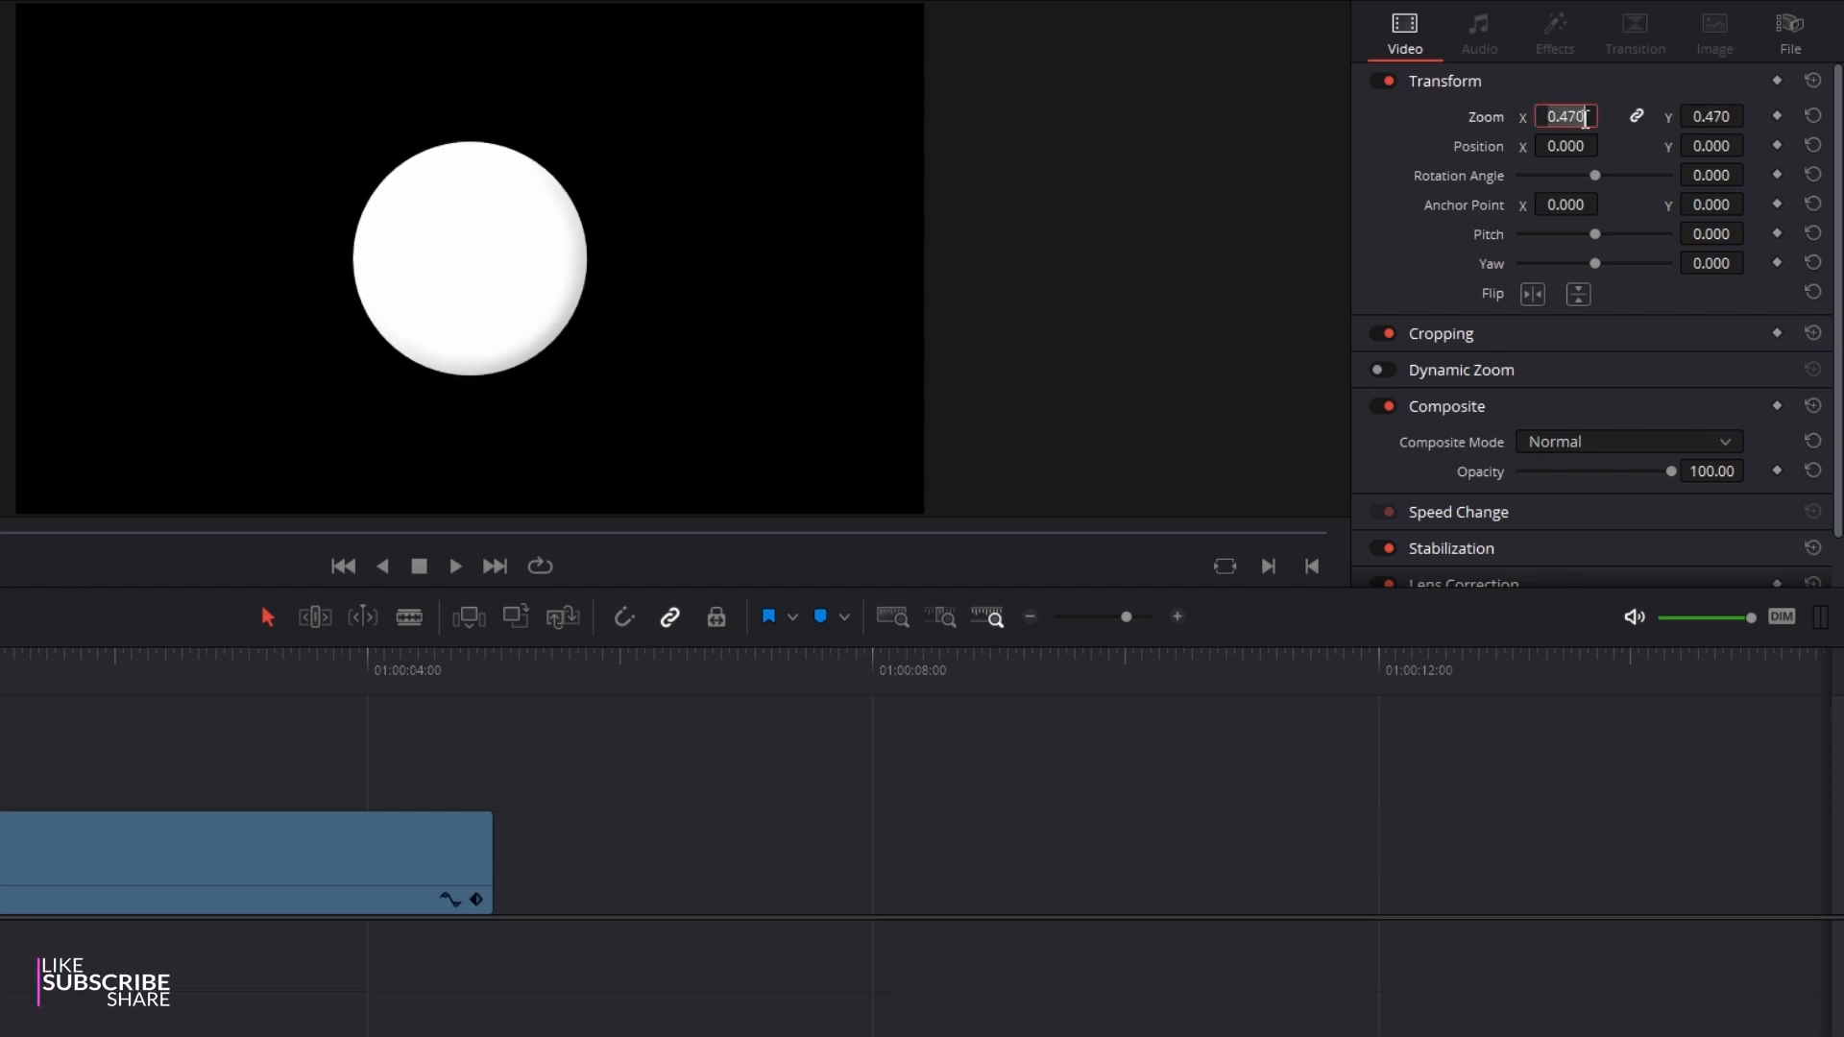
{"action": "type", "text": "0.150"}
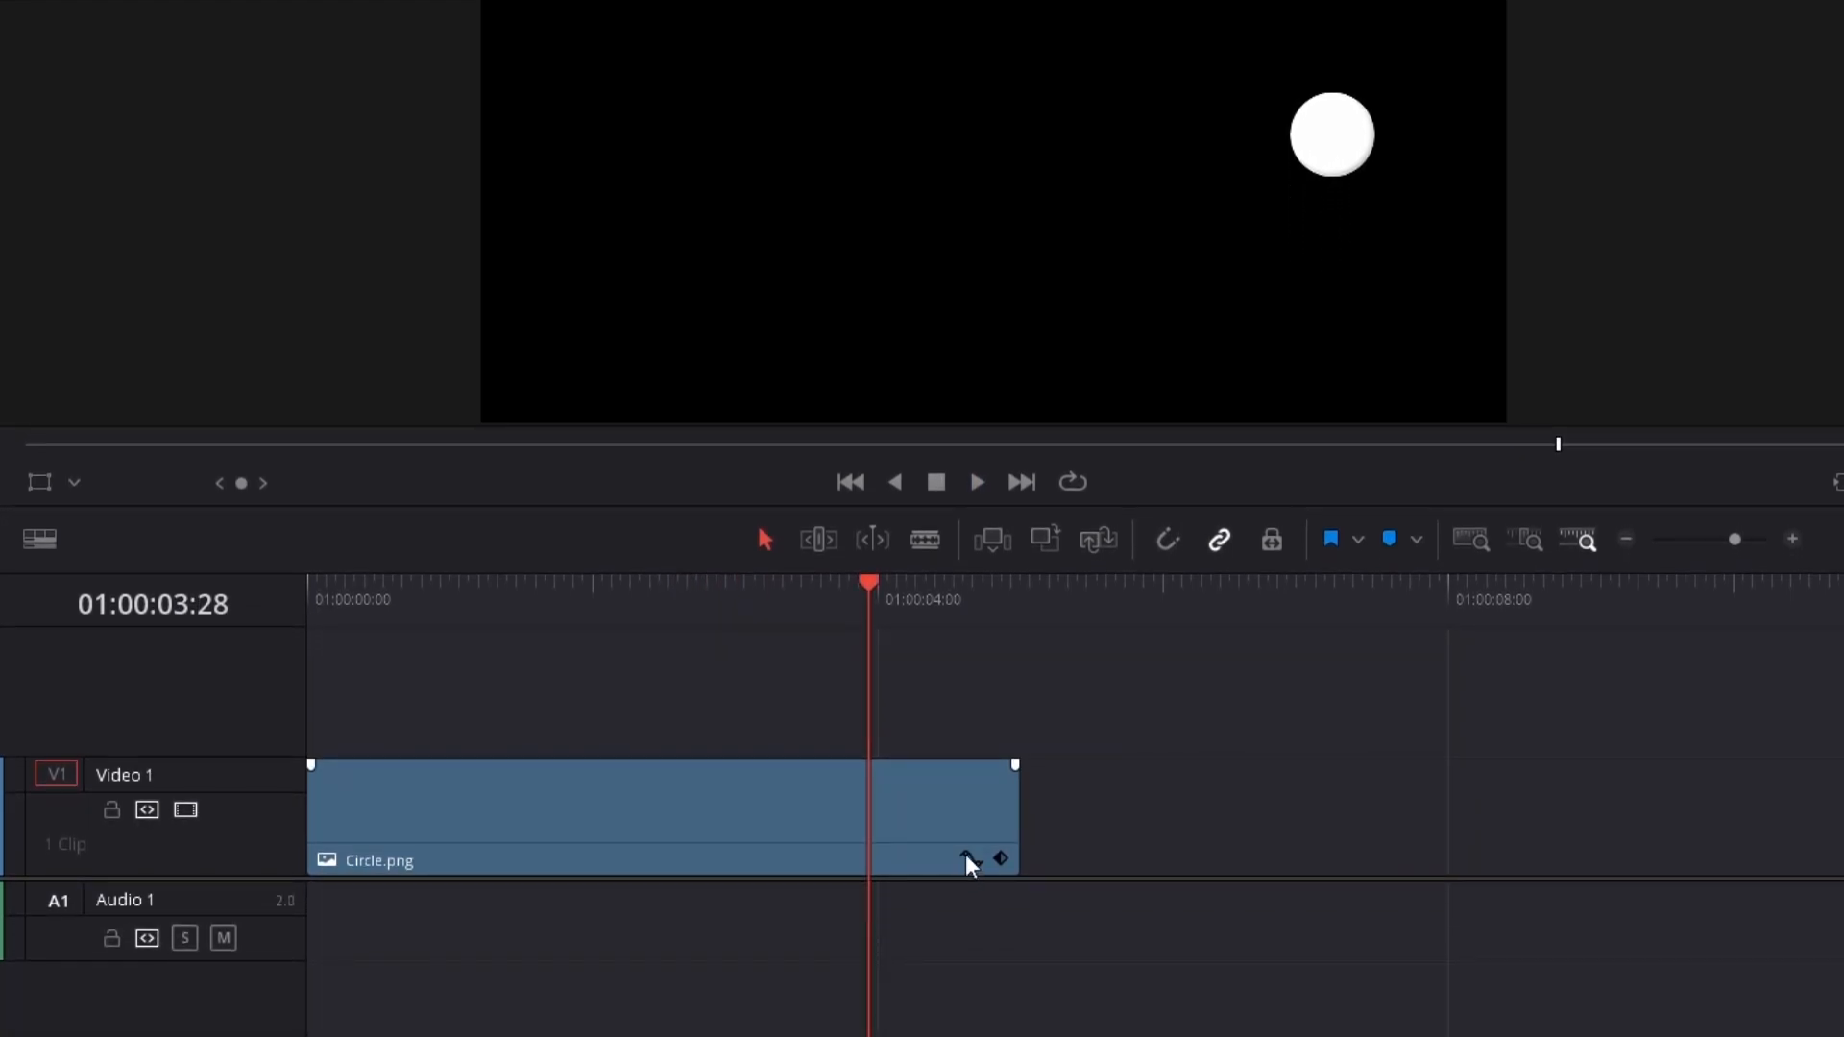
Show the Circle.png clip's keyframe curves and select a Position X keyframe.
{"action": "left_click", "coordinate": [968, 858]}
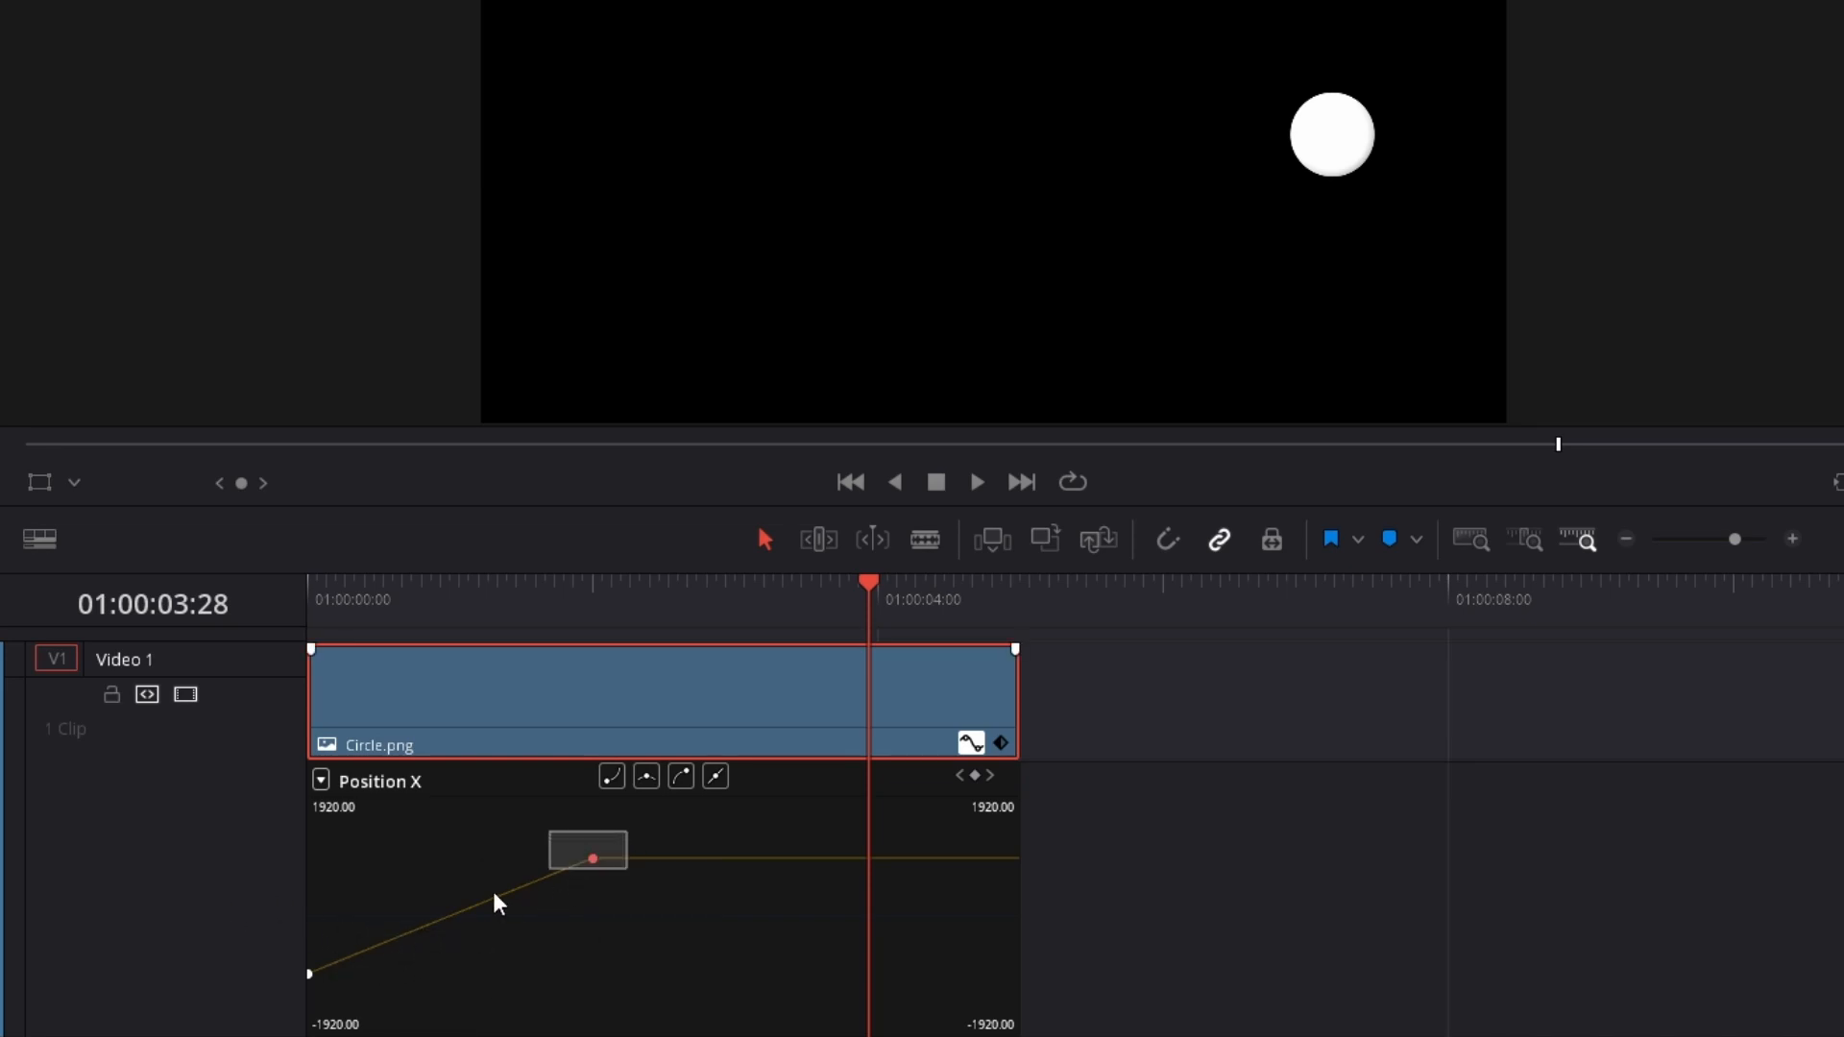
{"action": "left_click", "coordinate": [644, 776]}
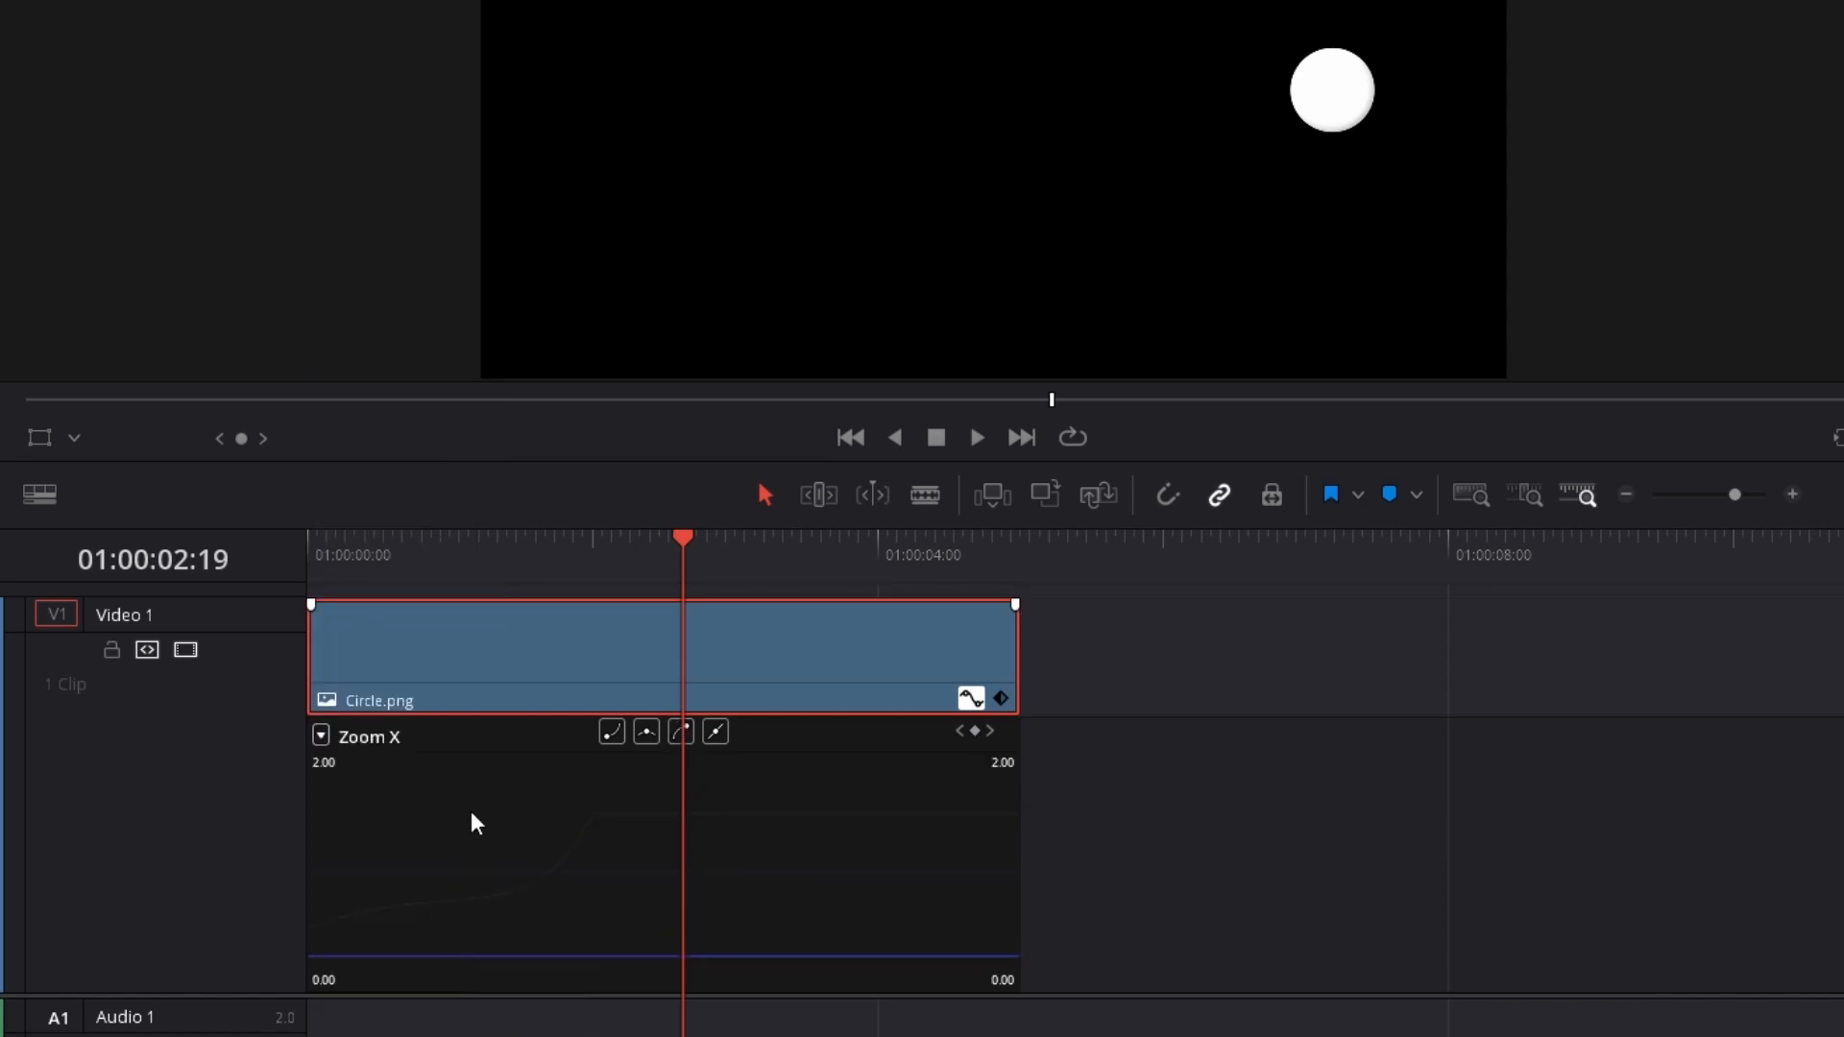
{"action": "mouse_move", "coordinate": [654, 912]}
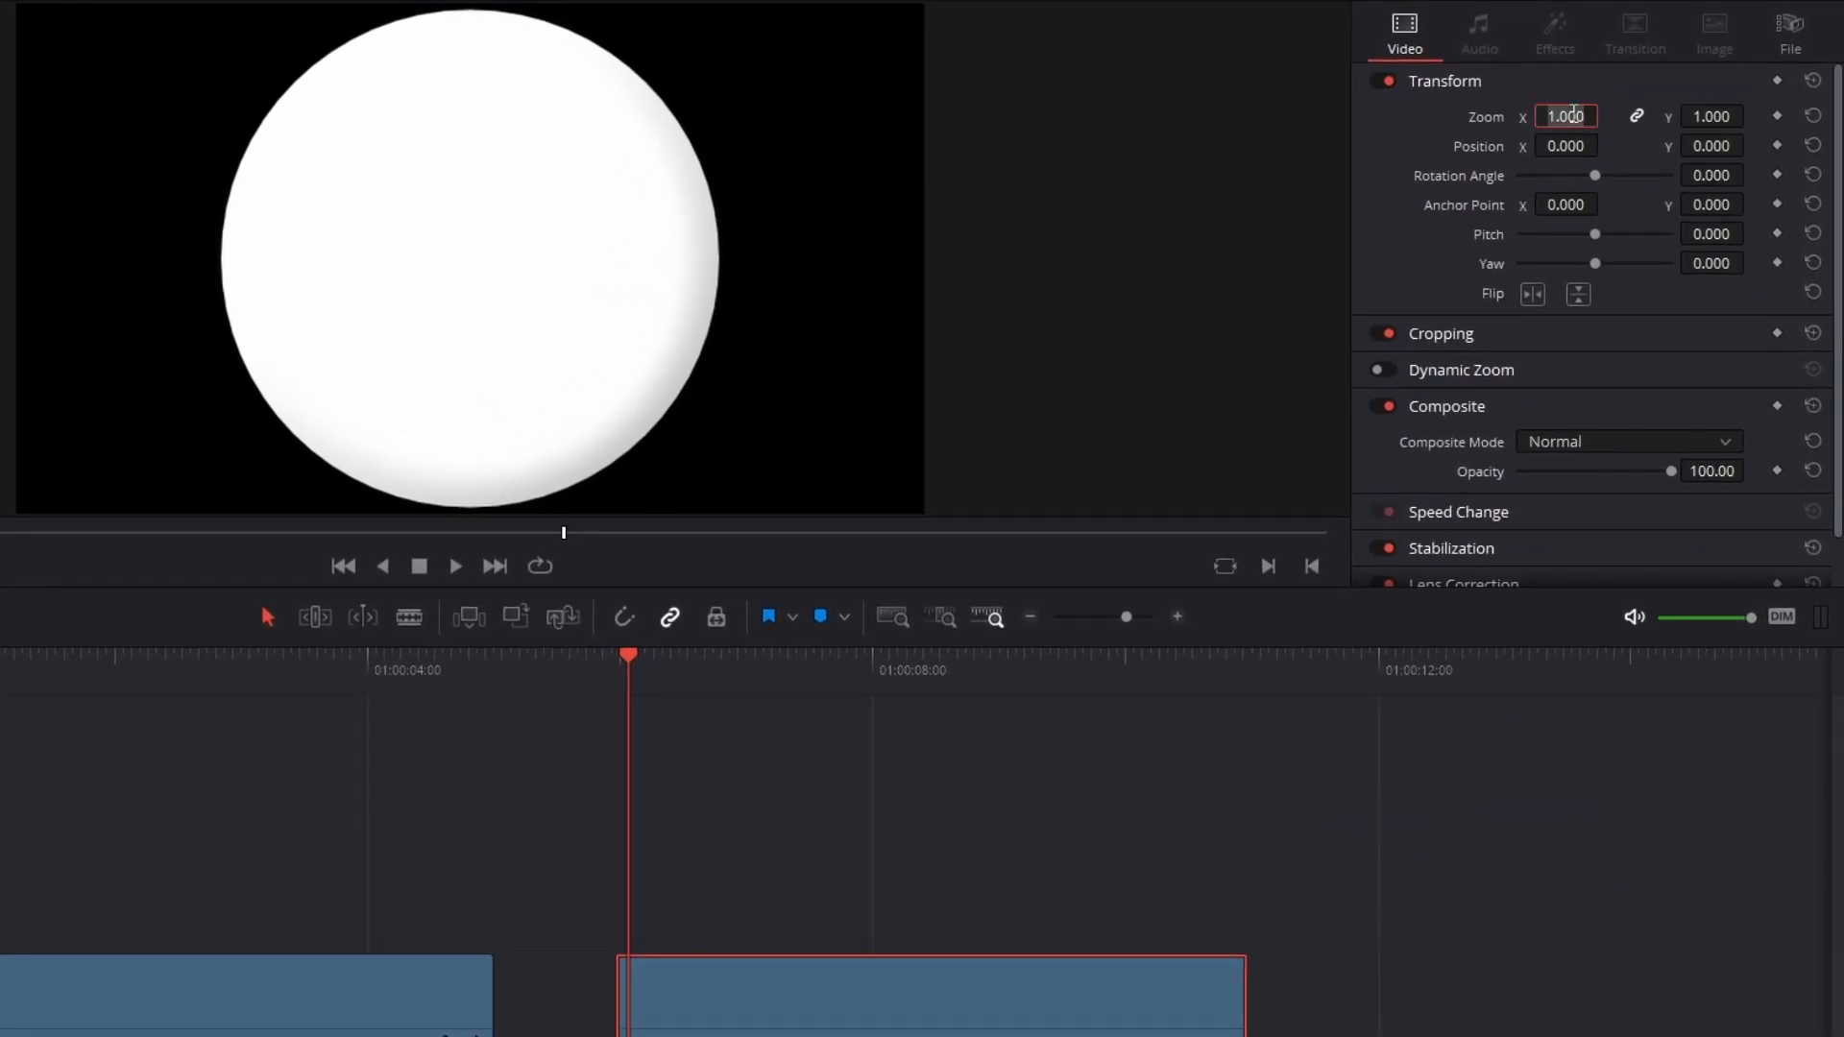
Set the second circle's Zoom to .150, make it a New Fusion Clip, and open it in Fusion.
{"action": "type", "text": ".150"}
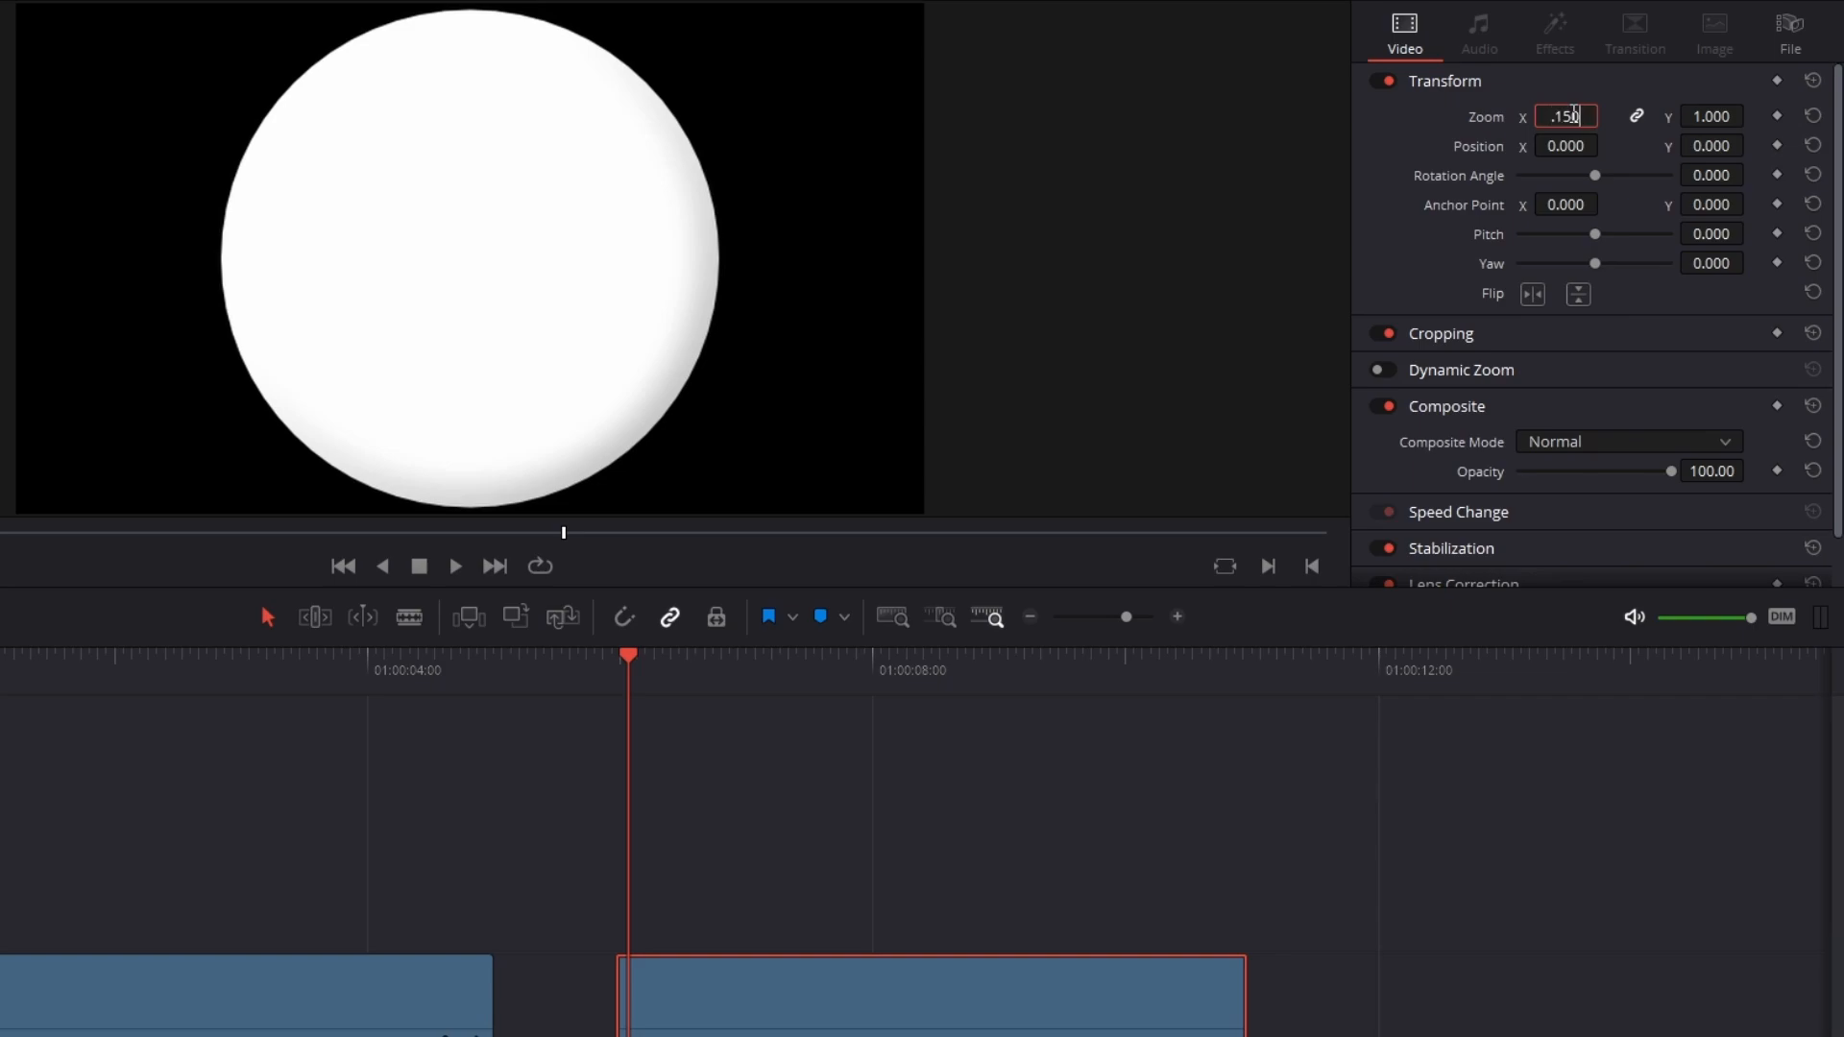
{"action": "key", "text": "Enter"}
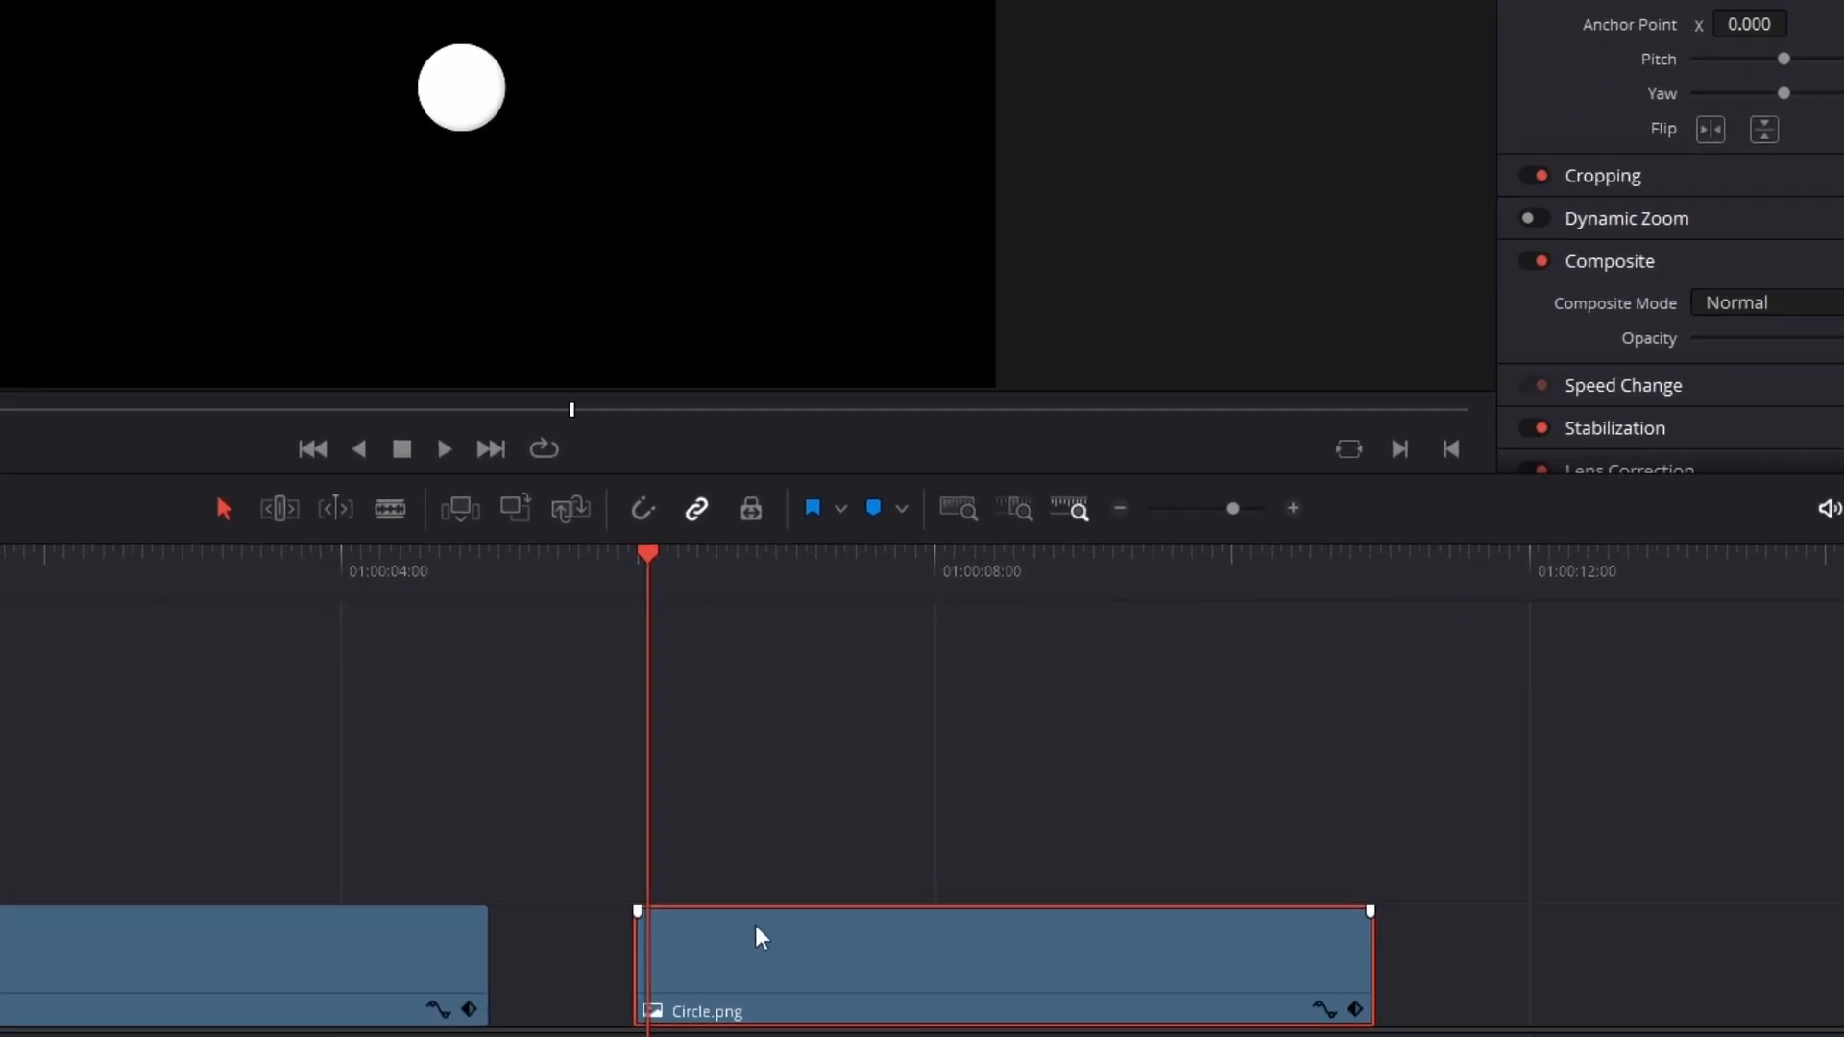
{"action": "right_click", "coordinate": [756, 938]}
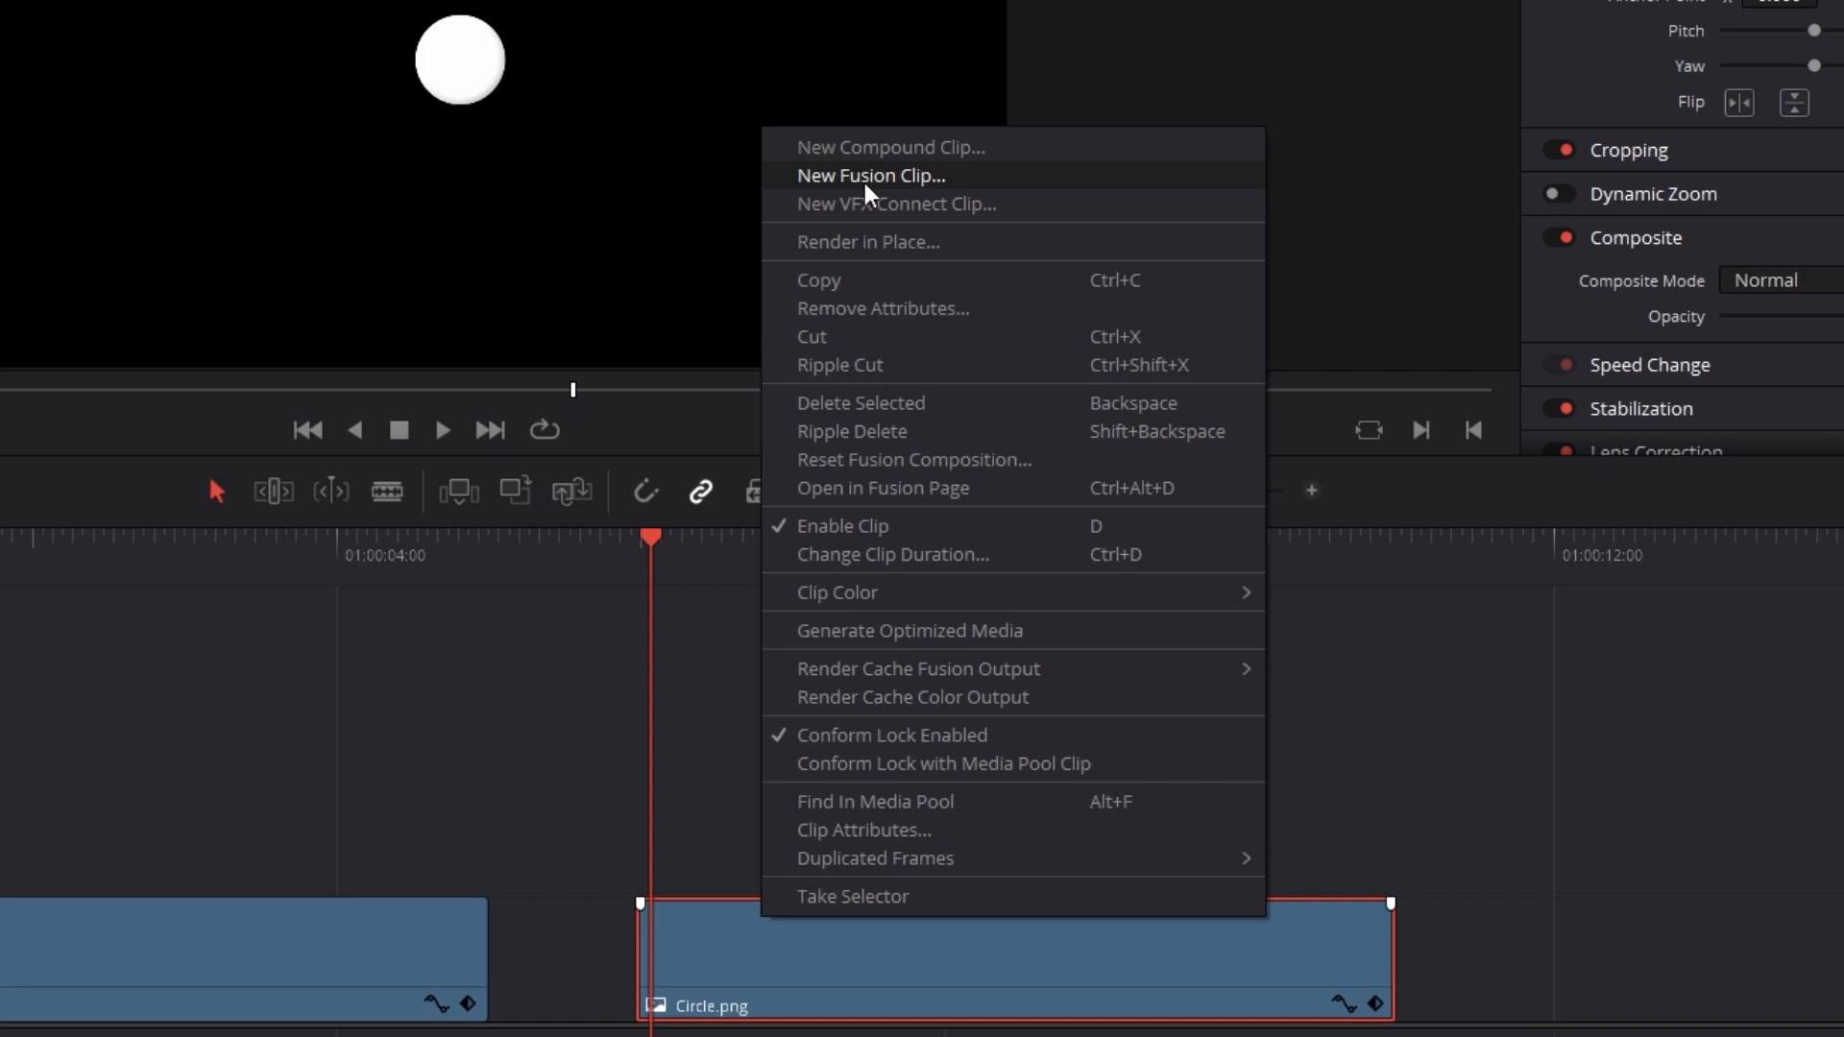
{"action": "left_click", "coordinate": [870, 175]}
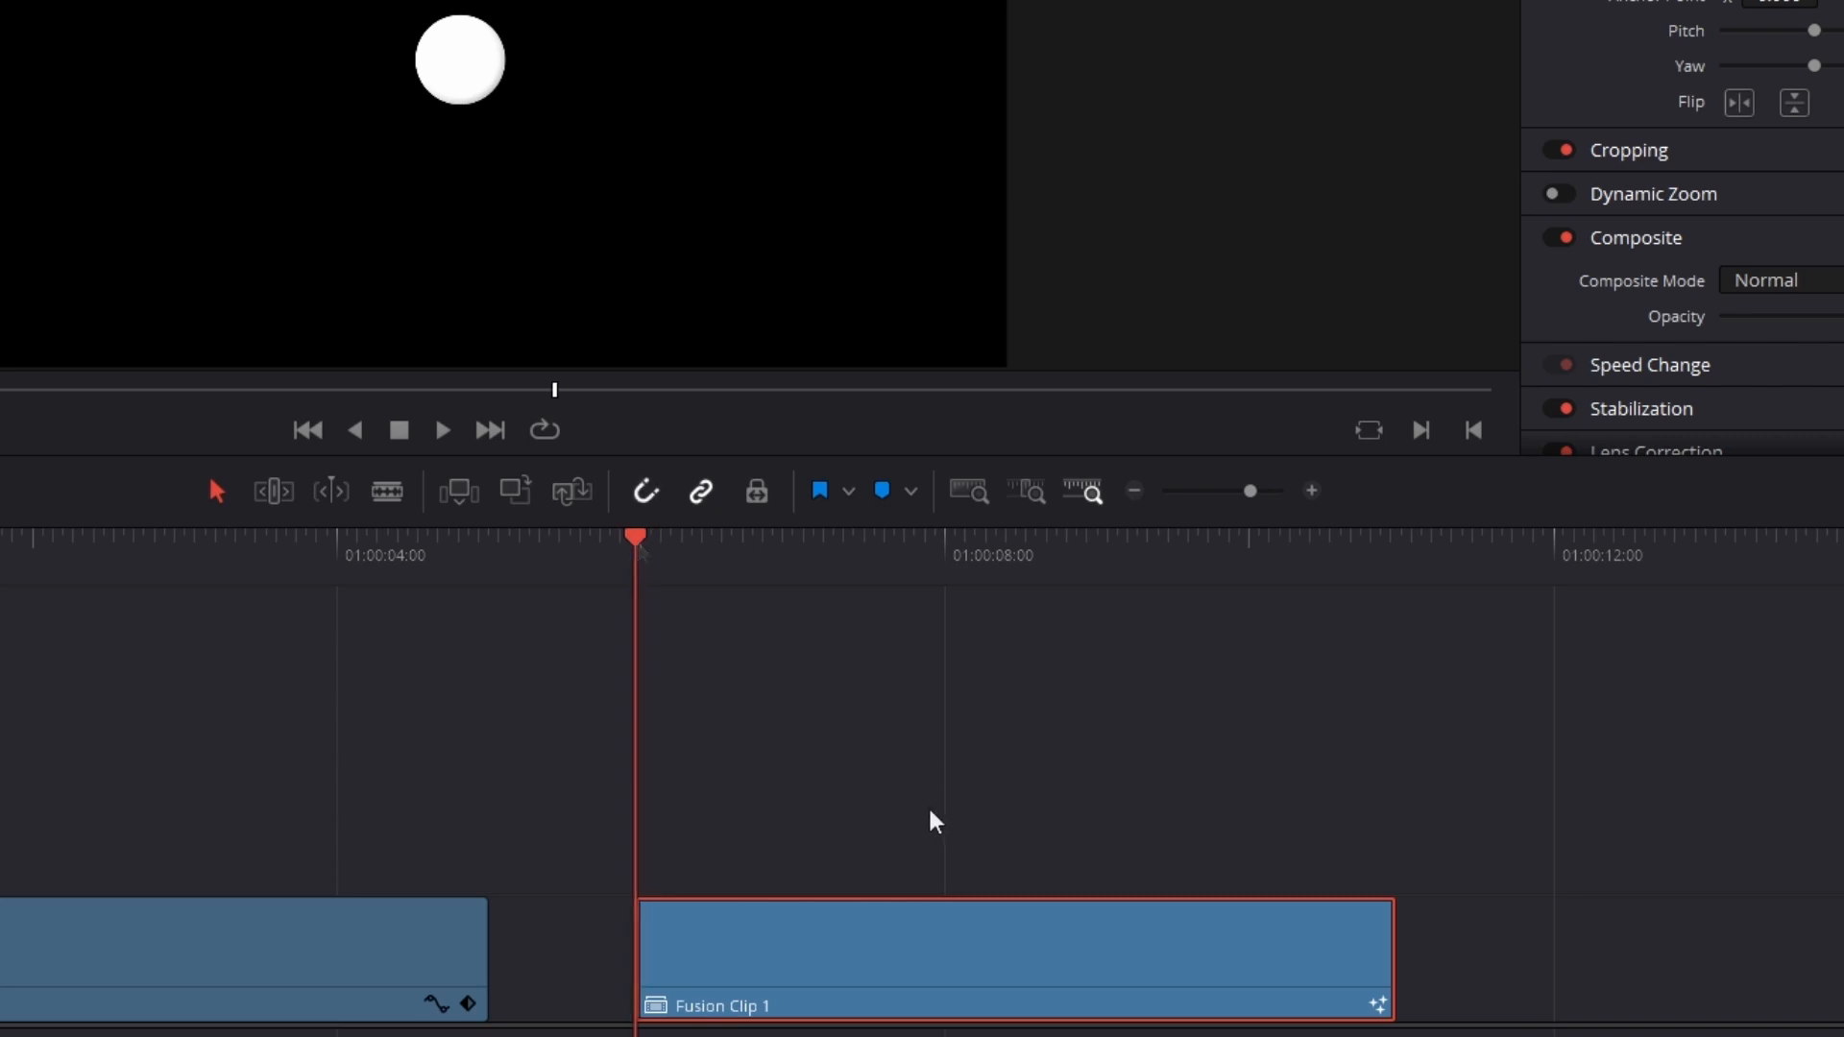
{"action": "right_click", "coordinate": [1011, 956]}
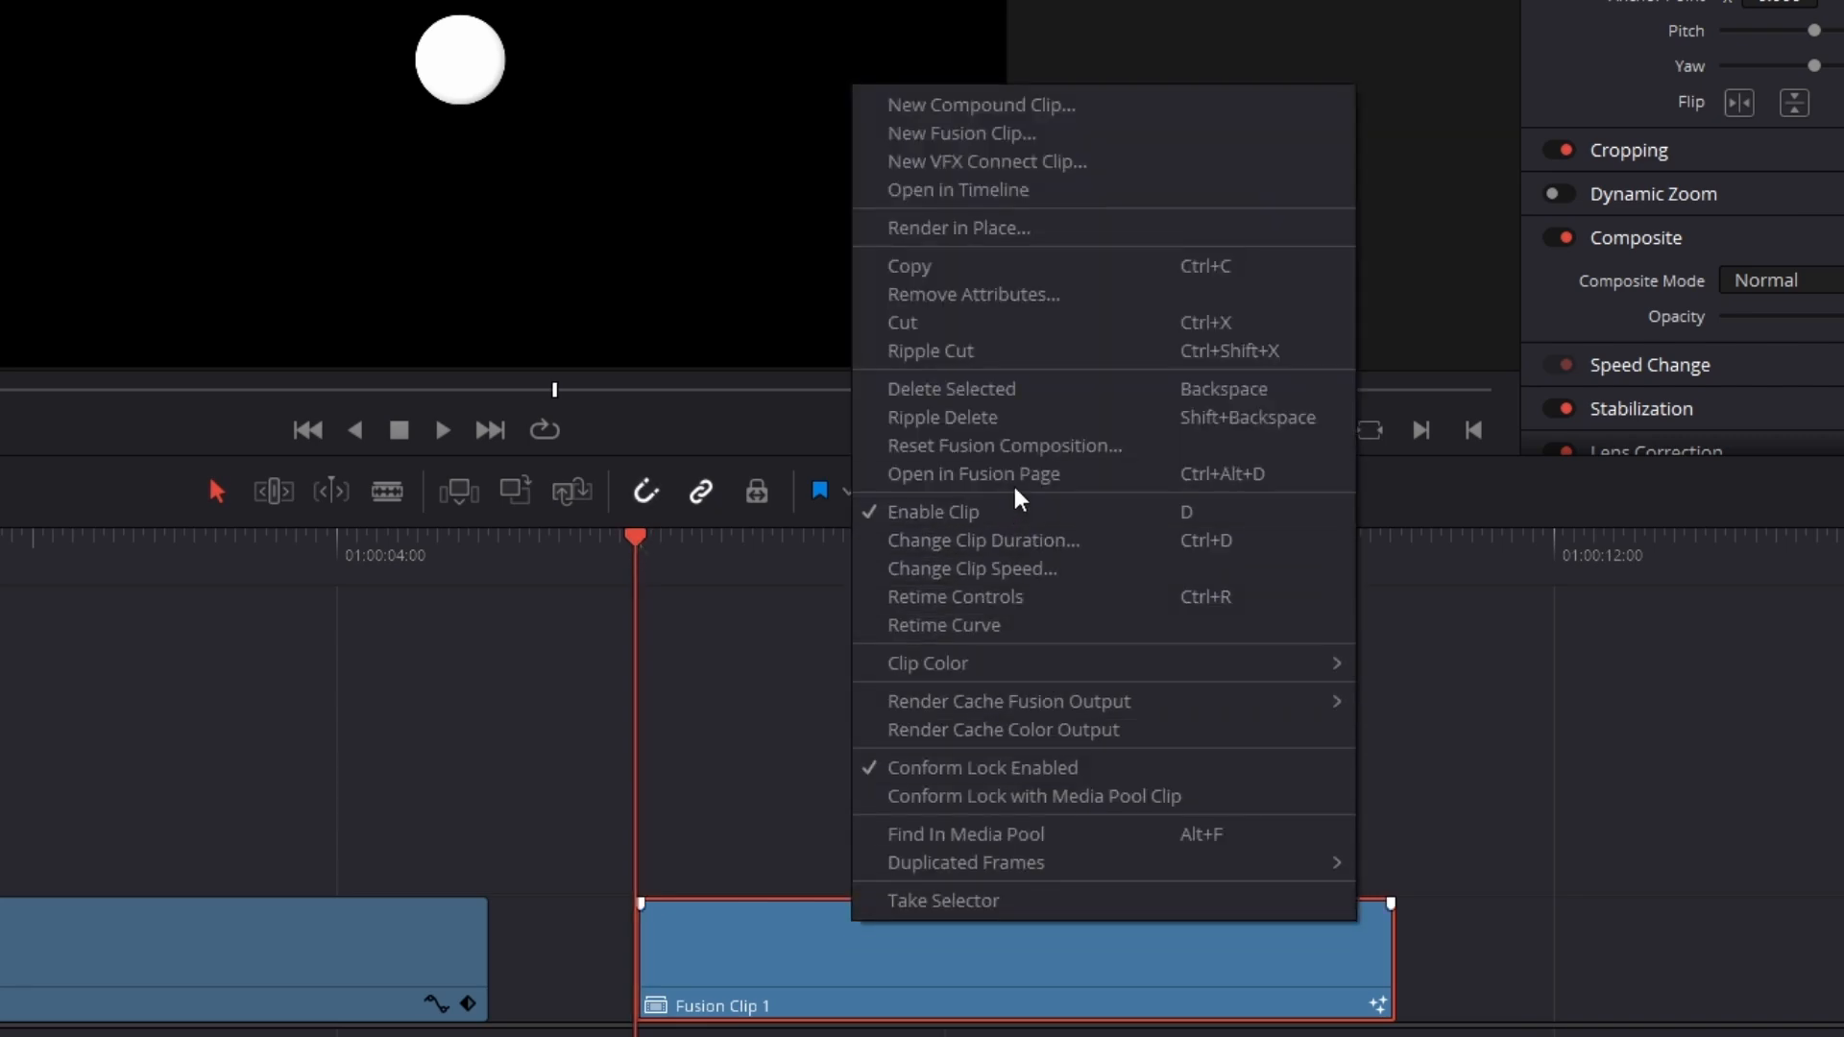
{"action": "left_click", "coordinate": [971, 474]}
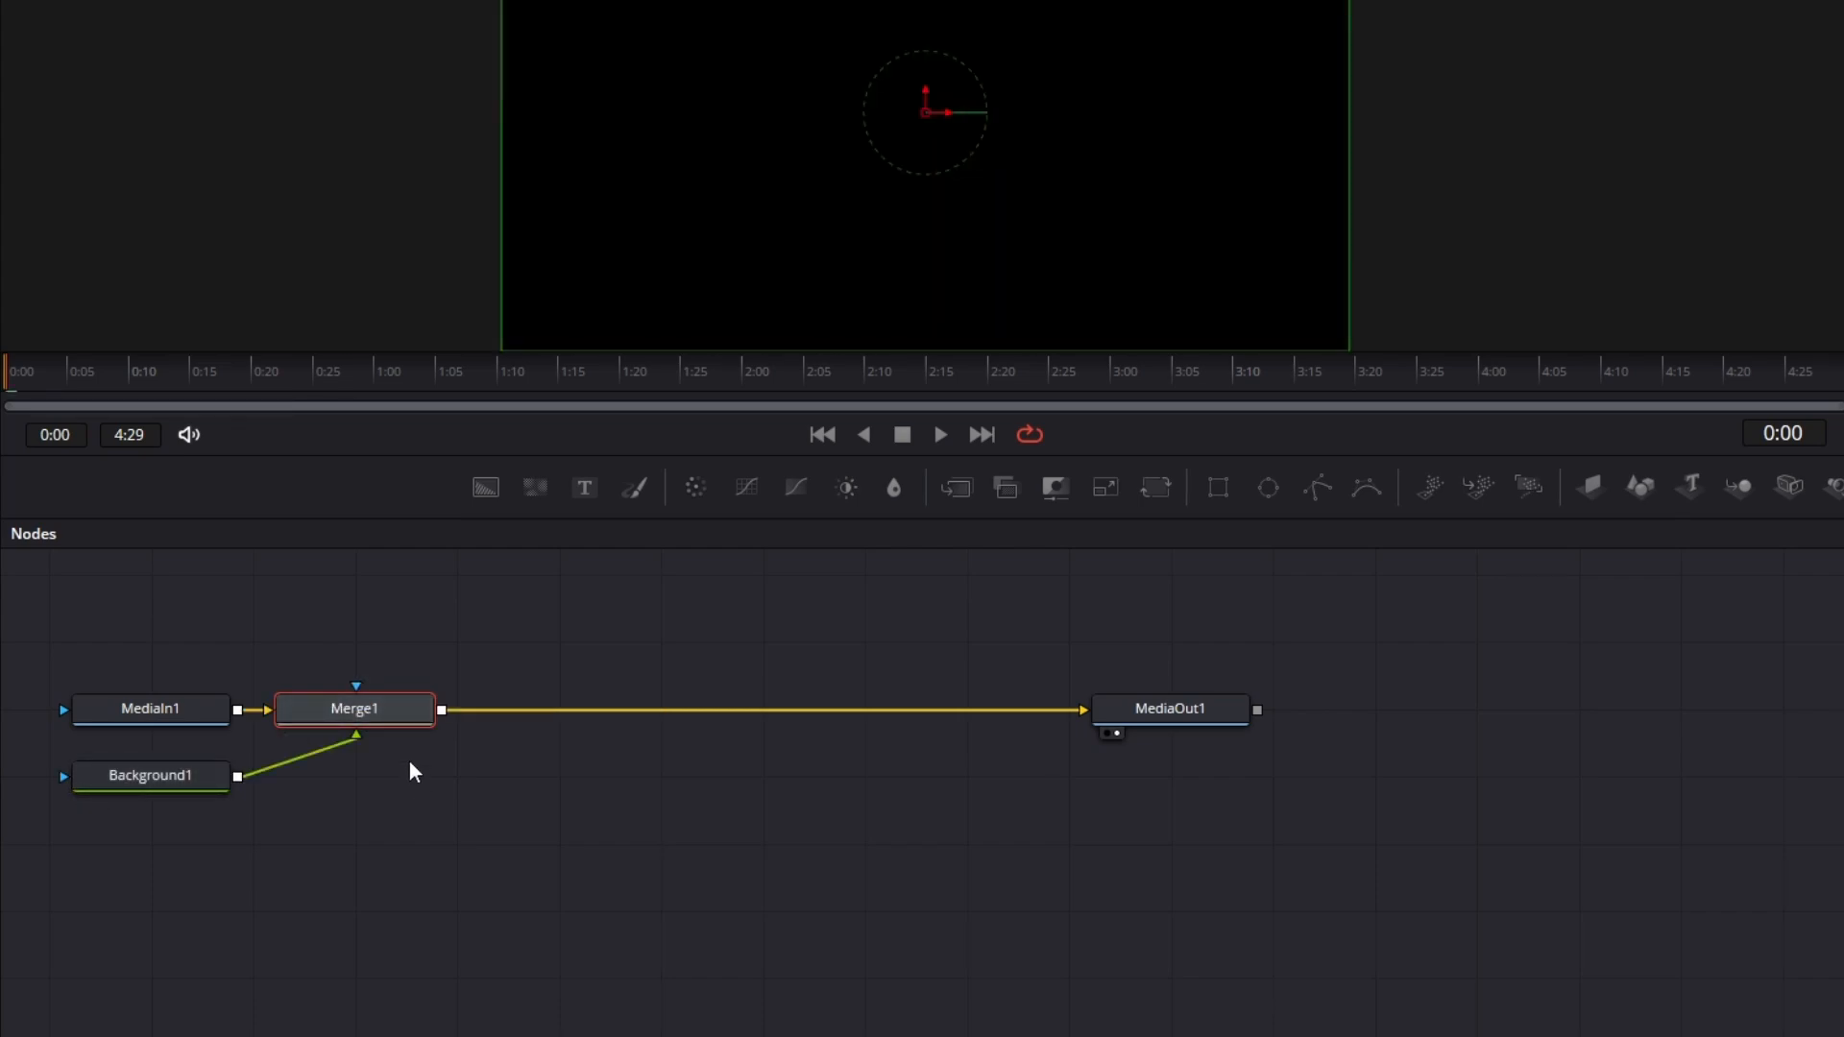
{"action": "mouse_move", "coordinate": [263, 726]}
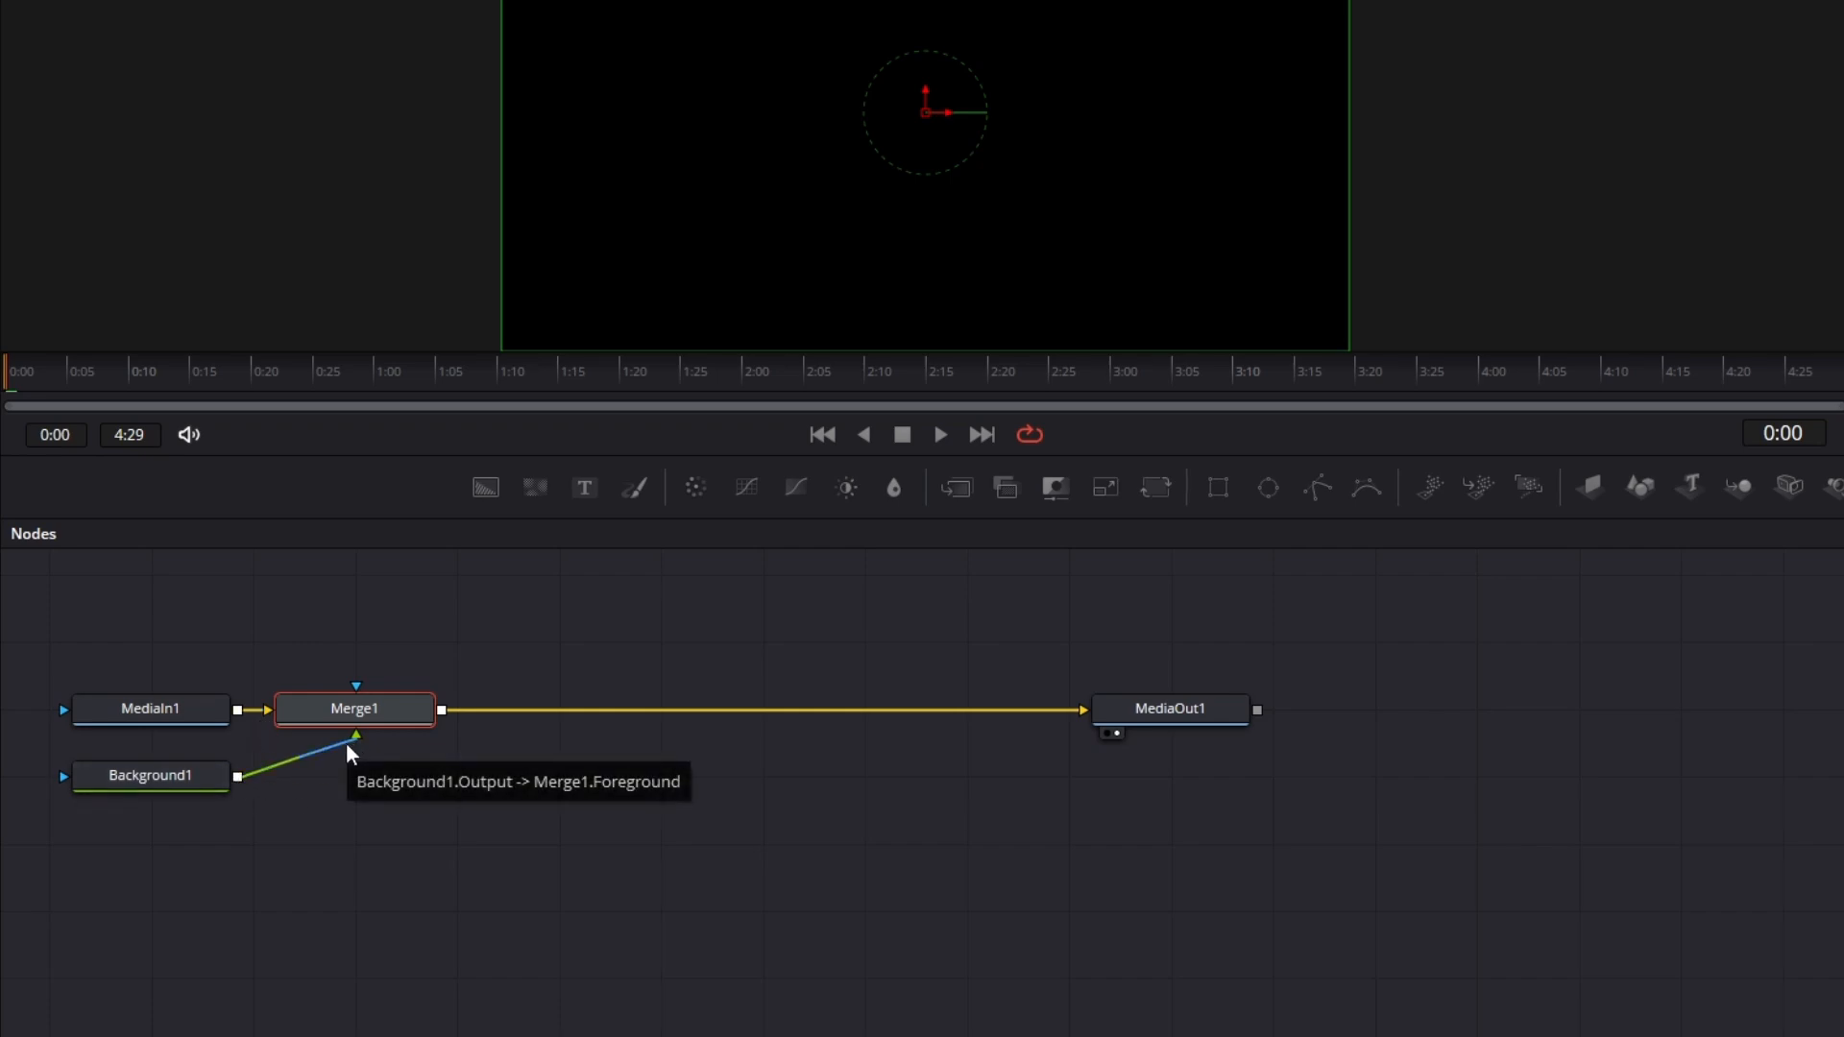
Swap Background1 onto Merge1's background input and insert a Transform node before the Merge.
{"action": "right_click", "coordinate": [355, 708]}
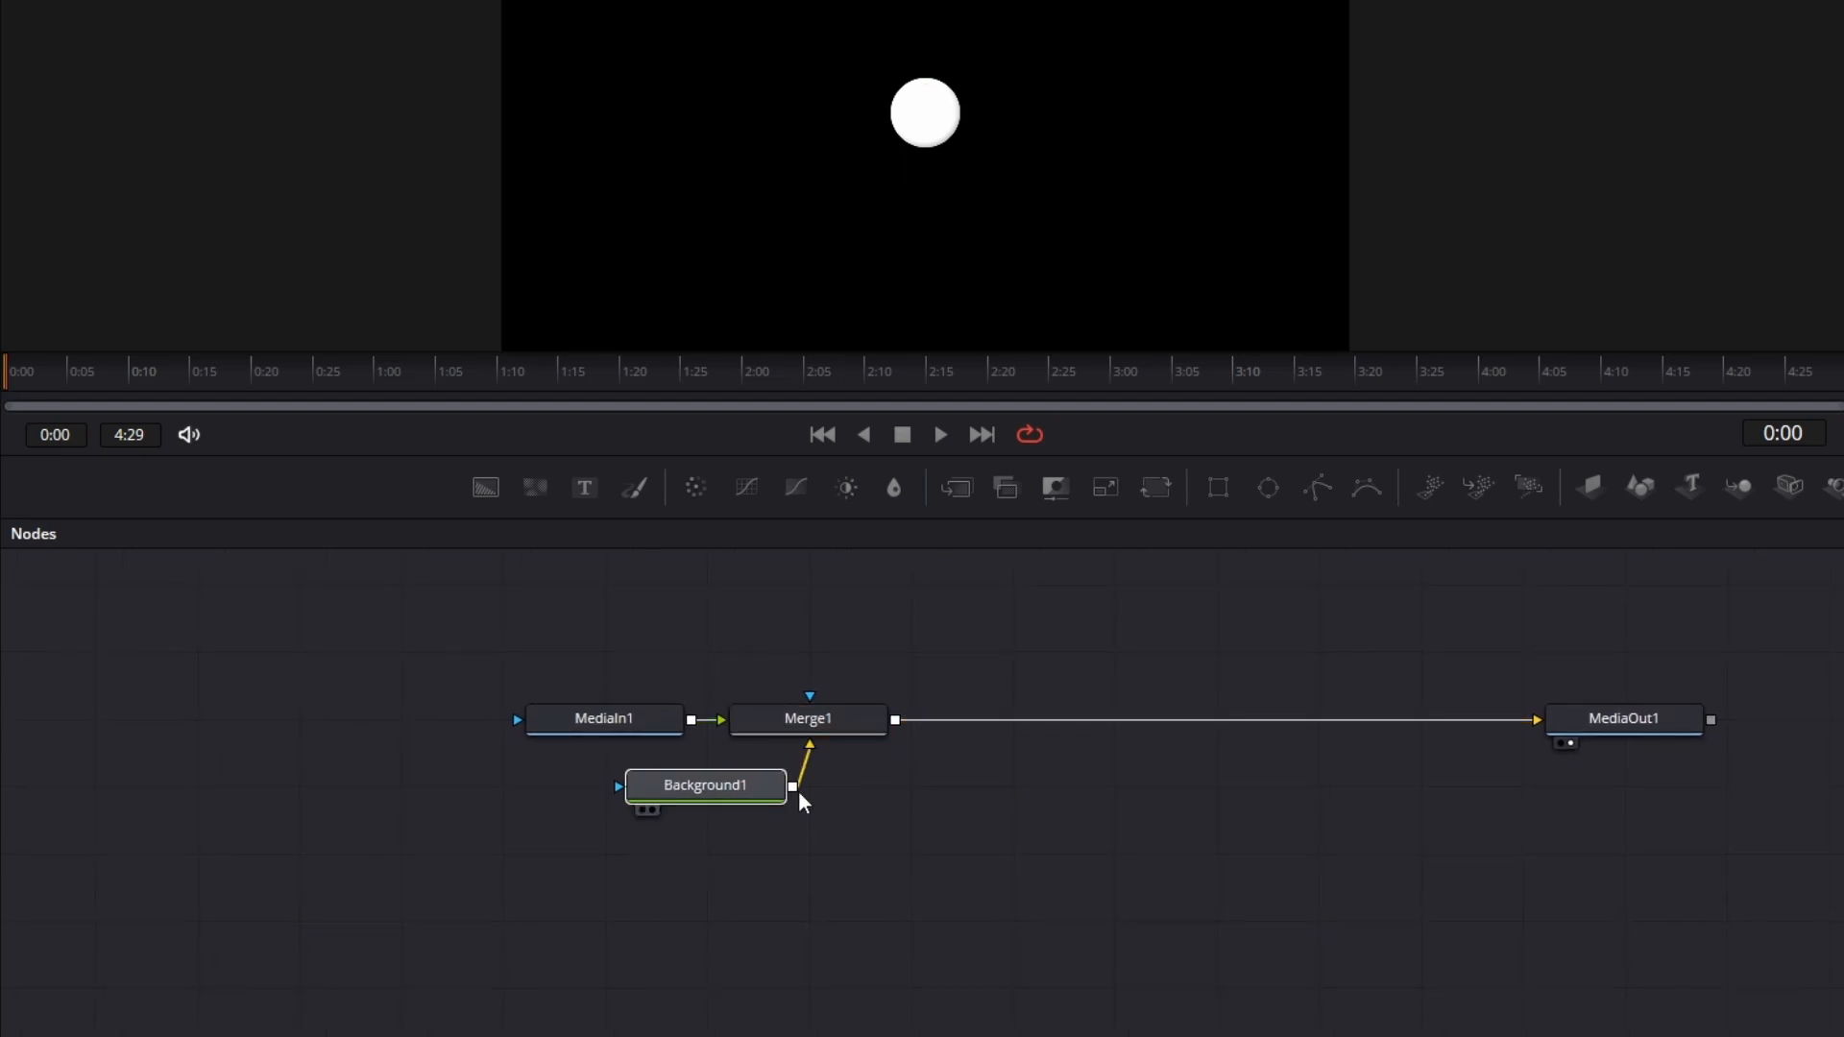
{"action": "left_click_drag", "start_coordinate": [704, 785], "coordinate": [807, 785]}
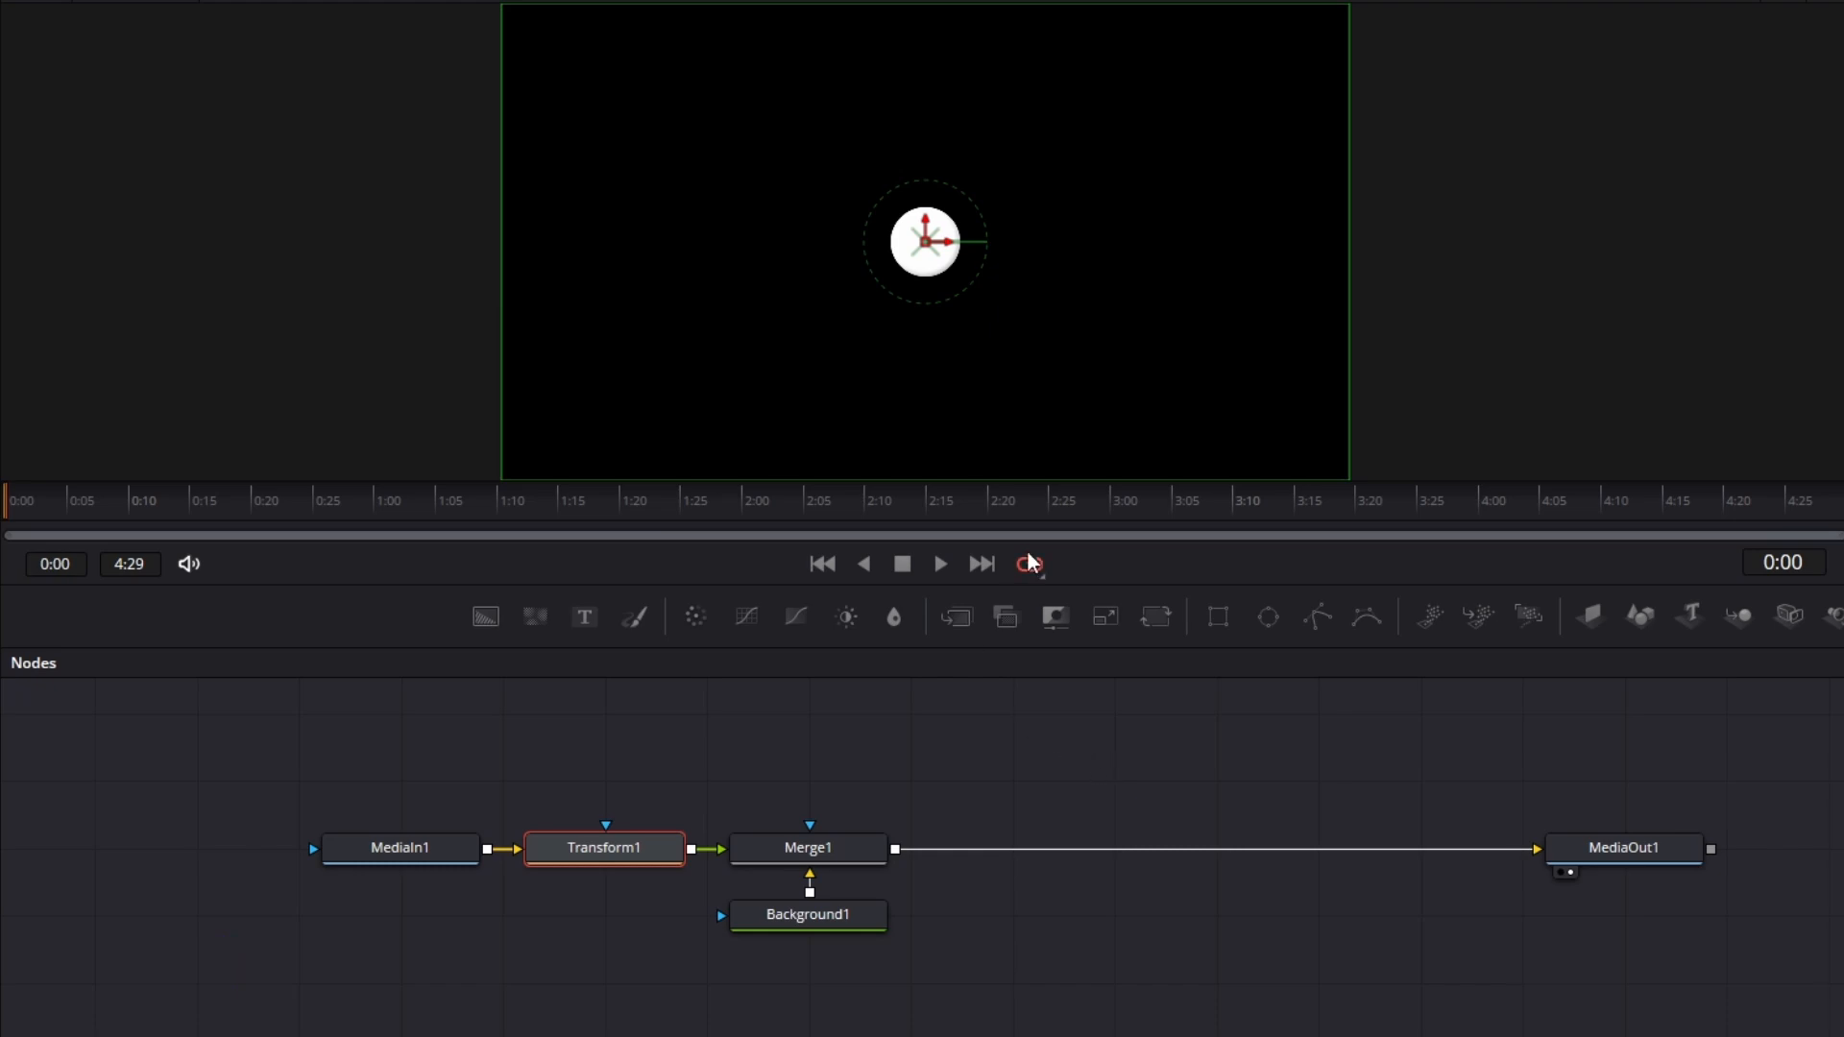
Keyframe the circle's Center at the left at the start and at the right side at 2:00.
{"action": "left_click_drag", "start_coordinate": [926, 243], "coordinate": [833, 243]}
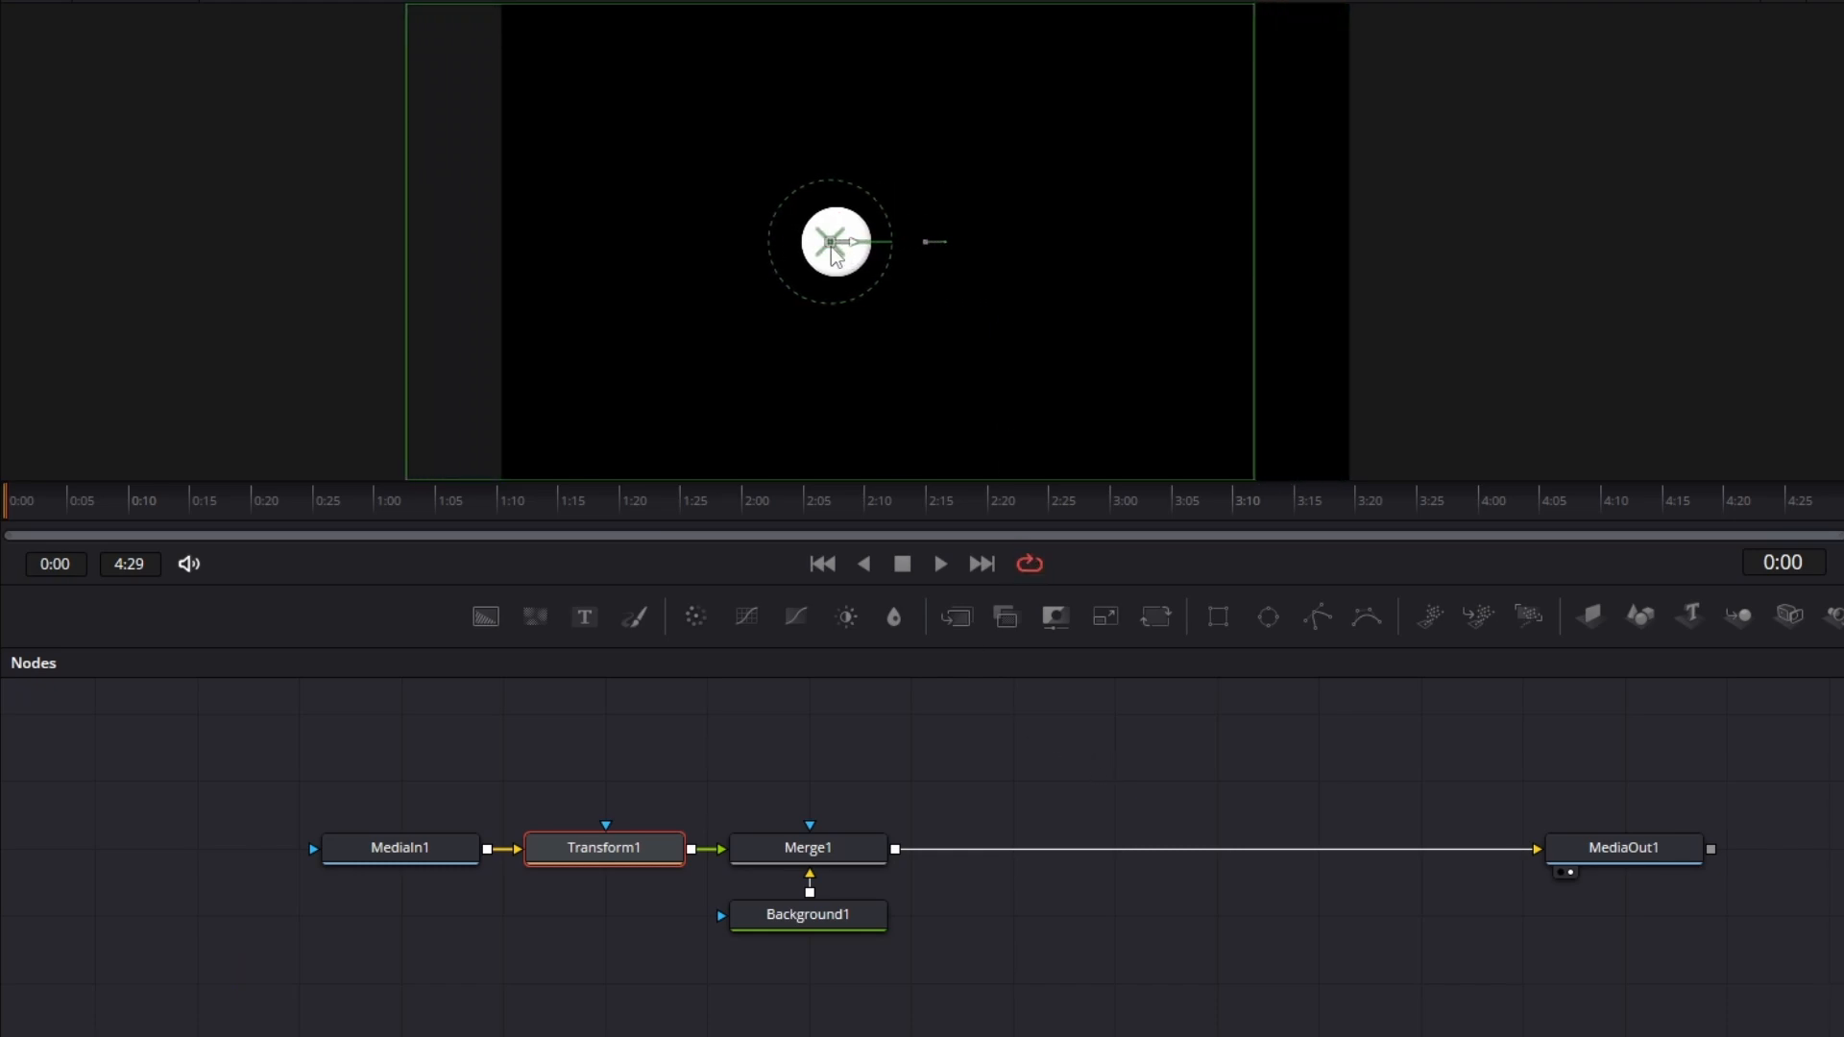
{"action": "left_click_drag", "start_coordinate": [832, 241], "coordinate": [639, 243]}
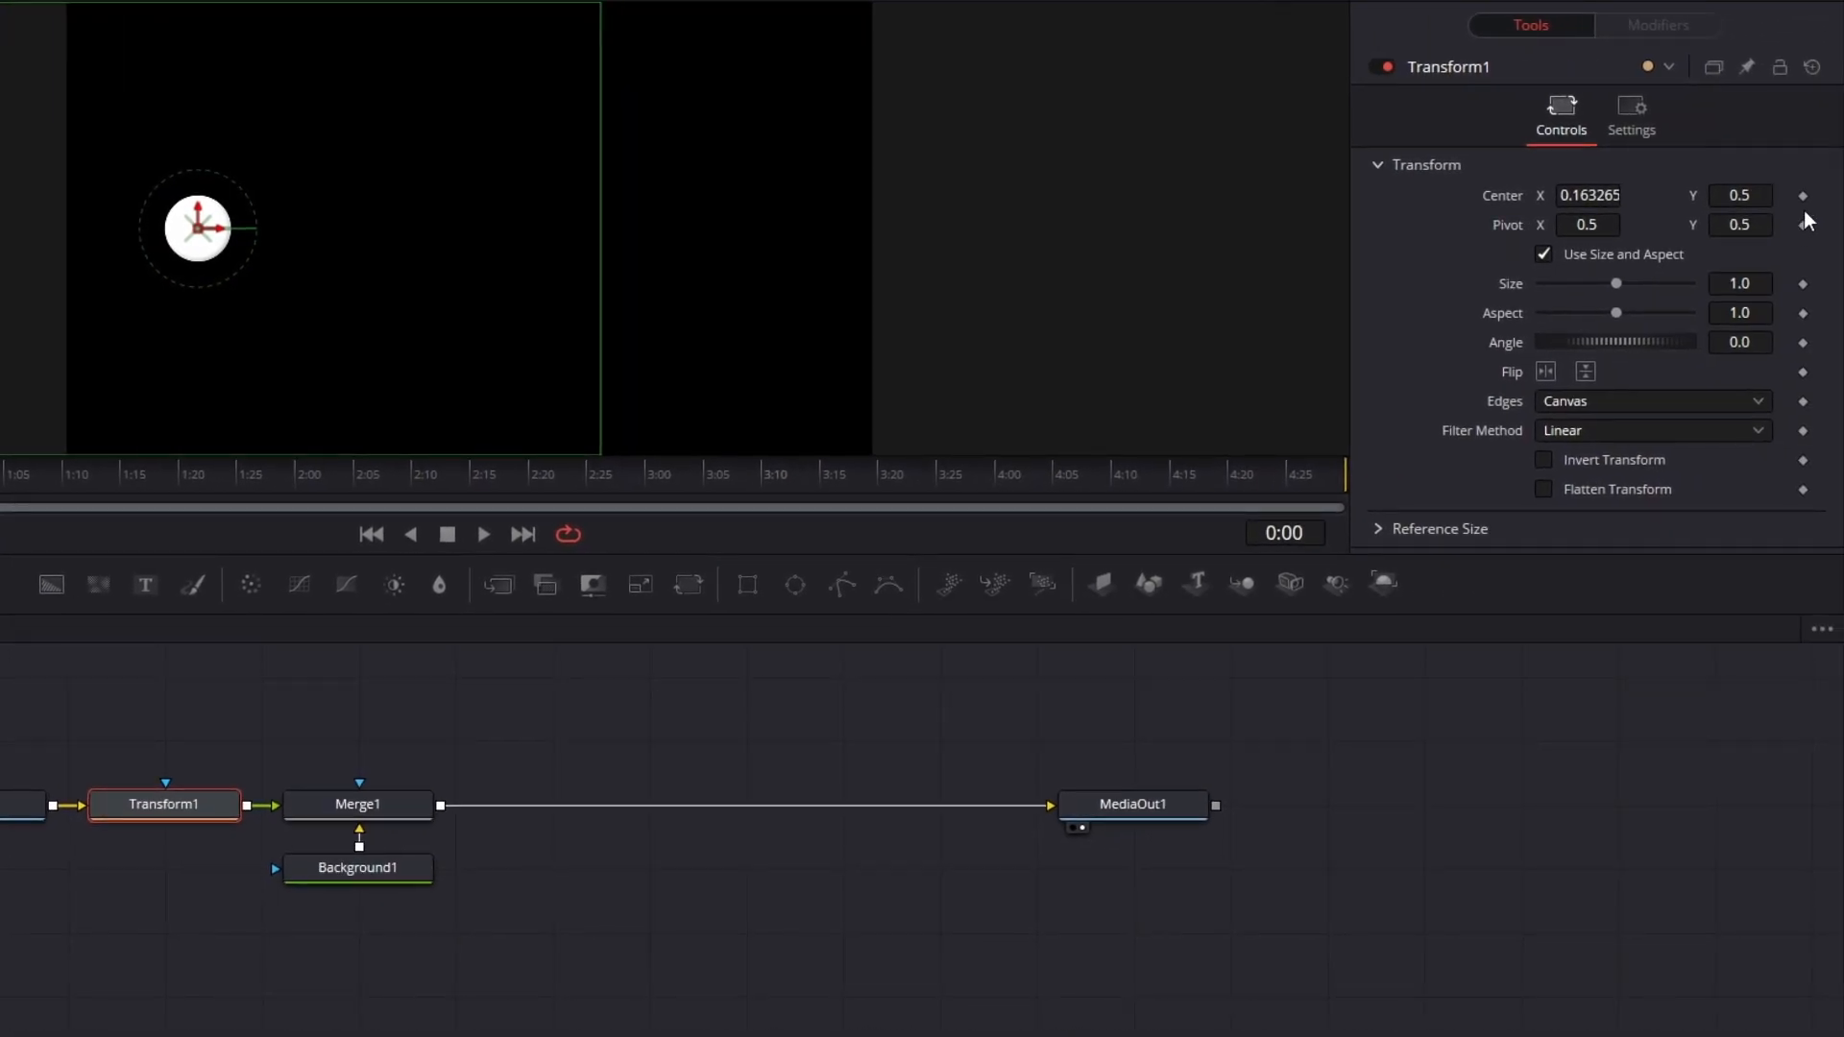
{"action": "left_click", "coordinate": [1807, 195]}
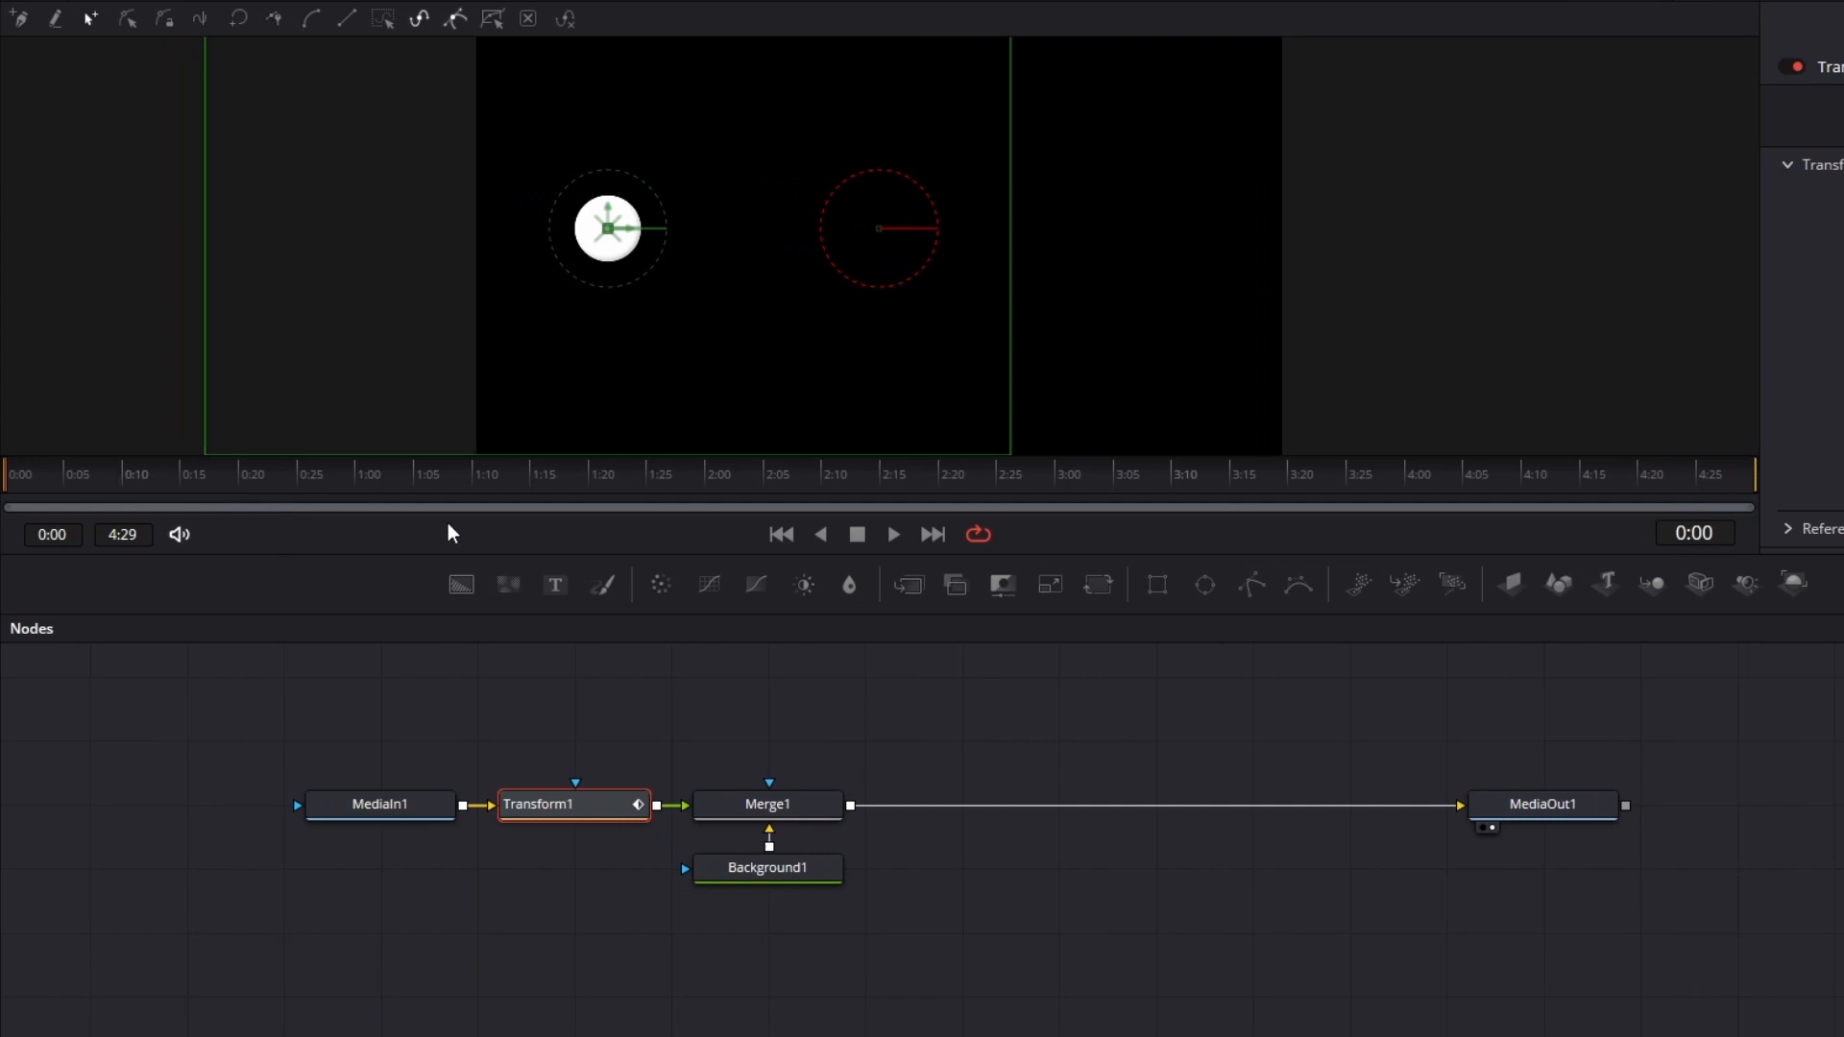
{"action": "left_click", "coordinate": [715, 473]}
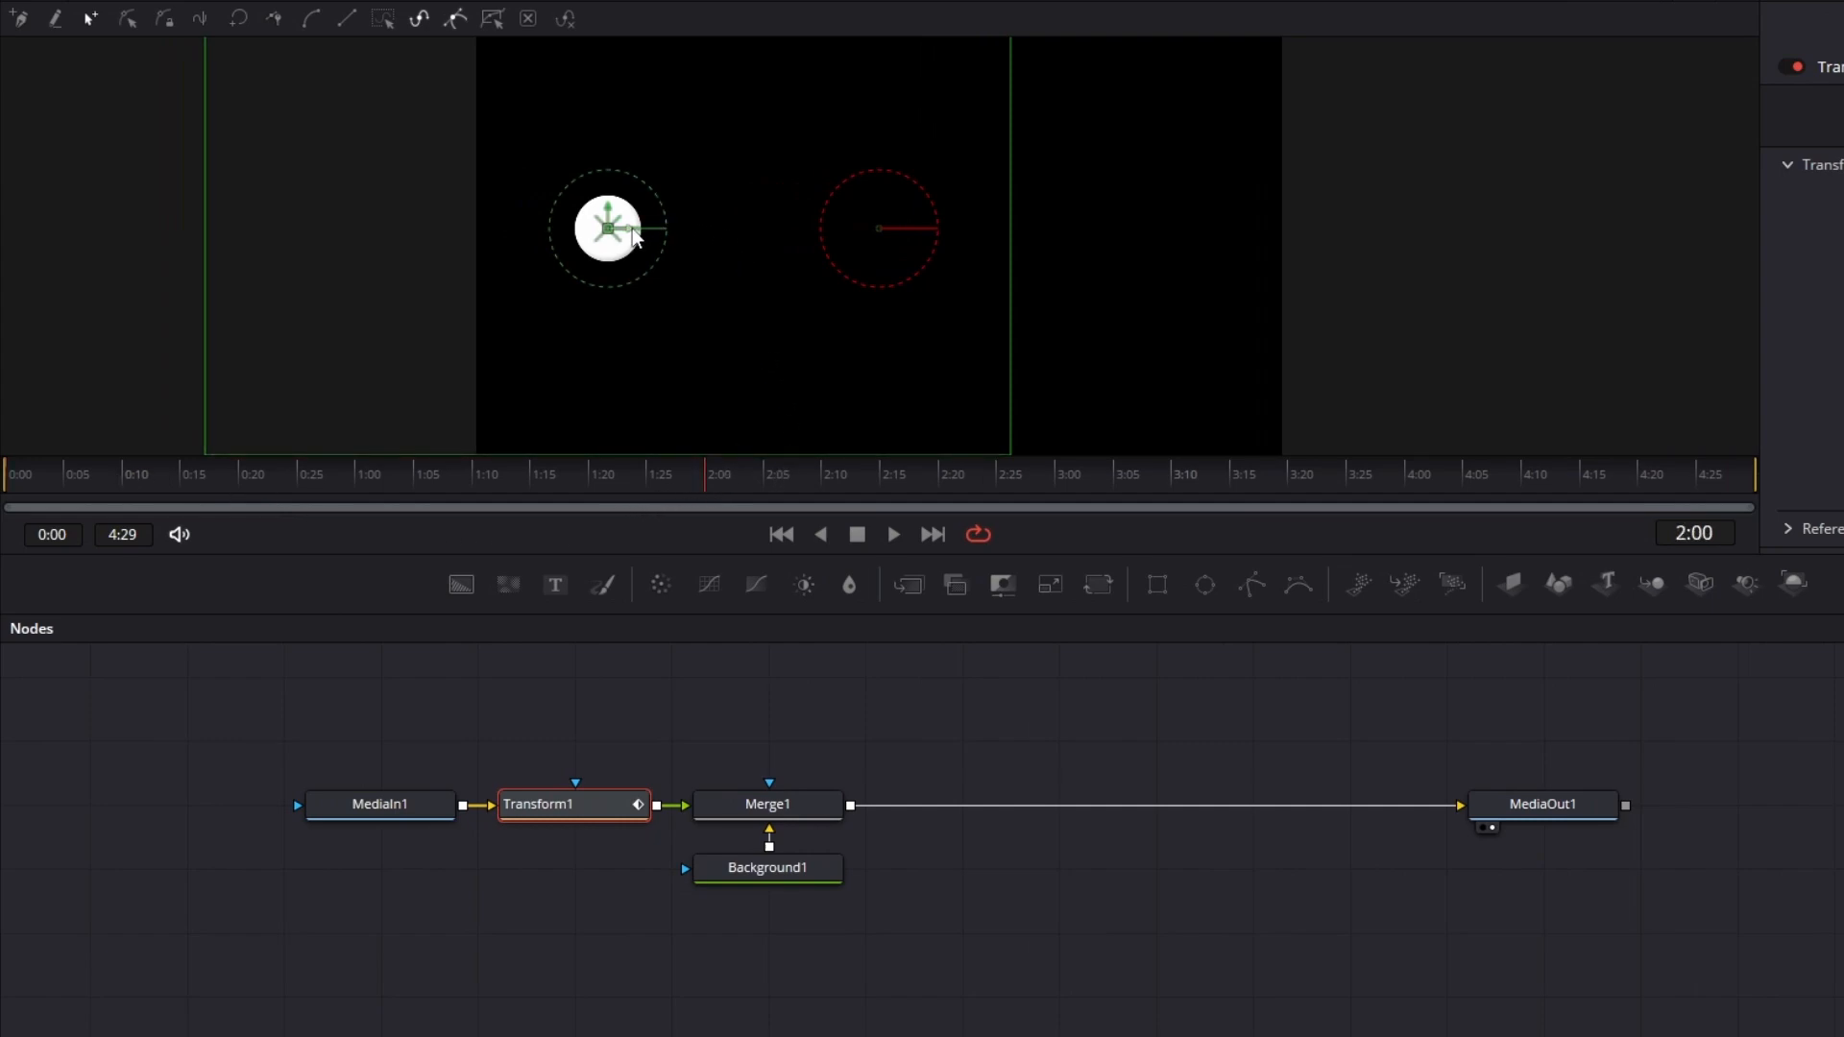
{"action": "left_click_drag", "start_coordinate": [608, 227], "coordinate": [1133, 227]}
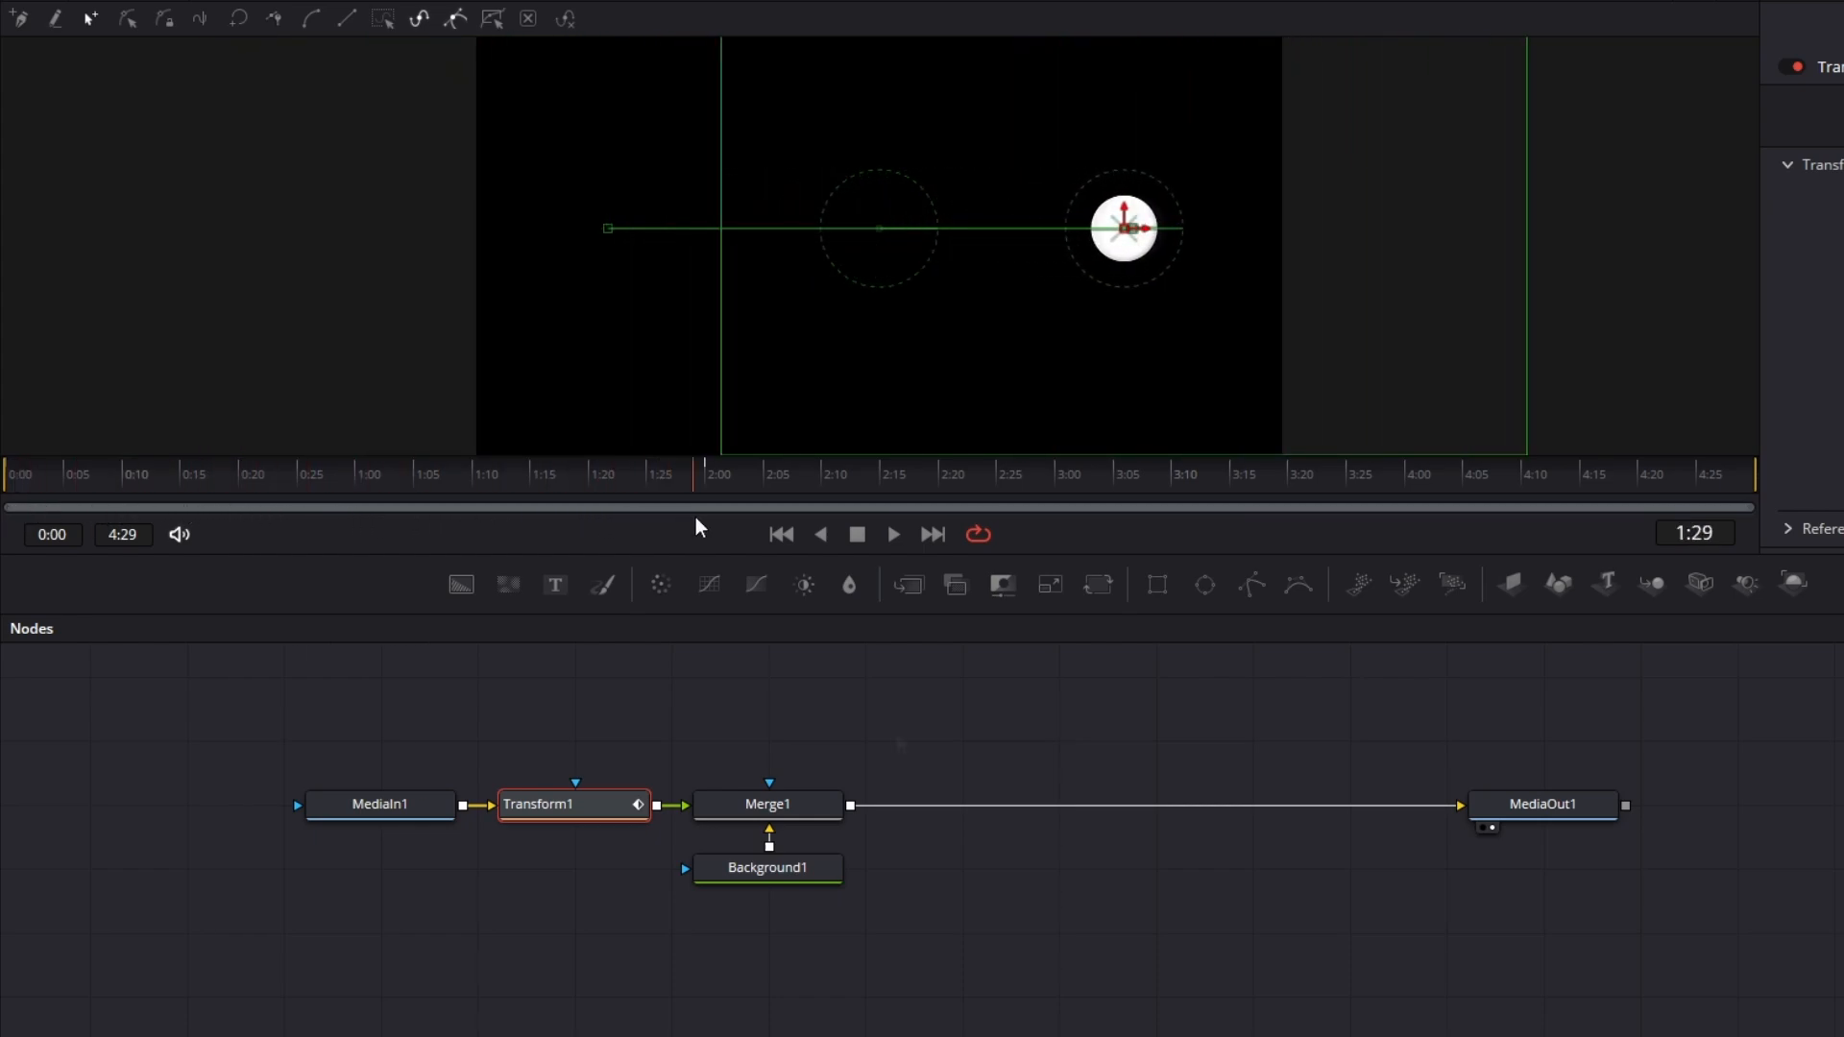
{"action": "left_click", "coordinate": [706, 474]}
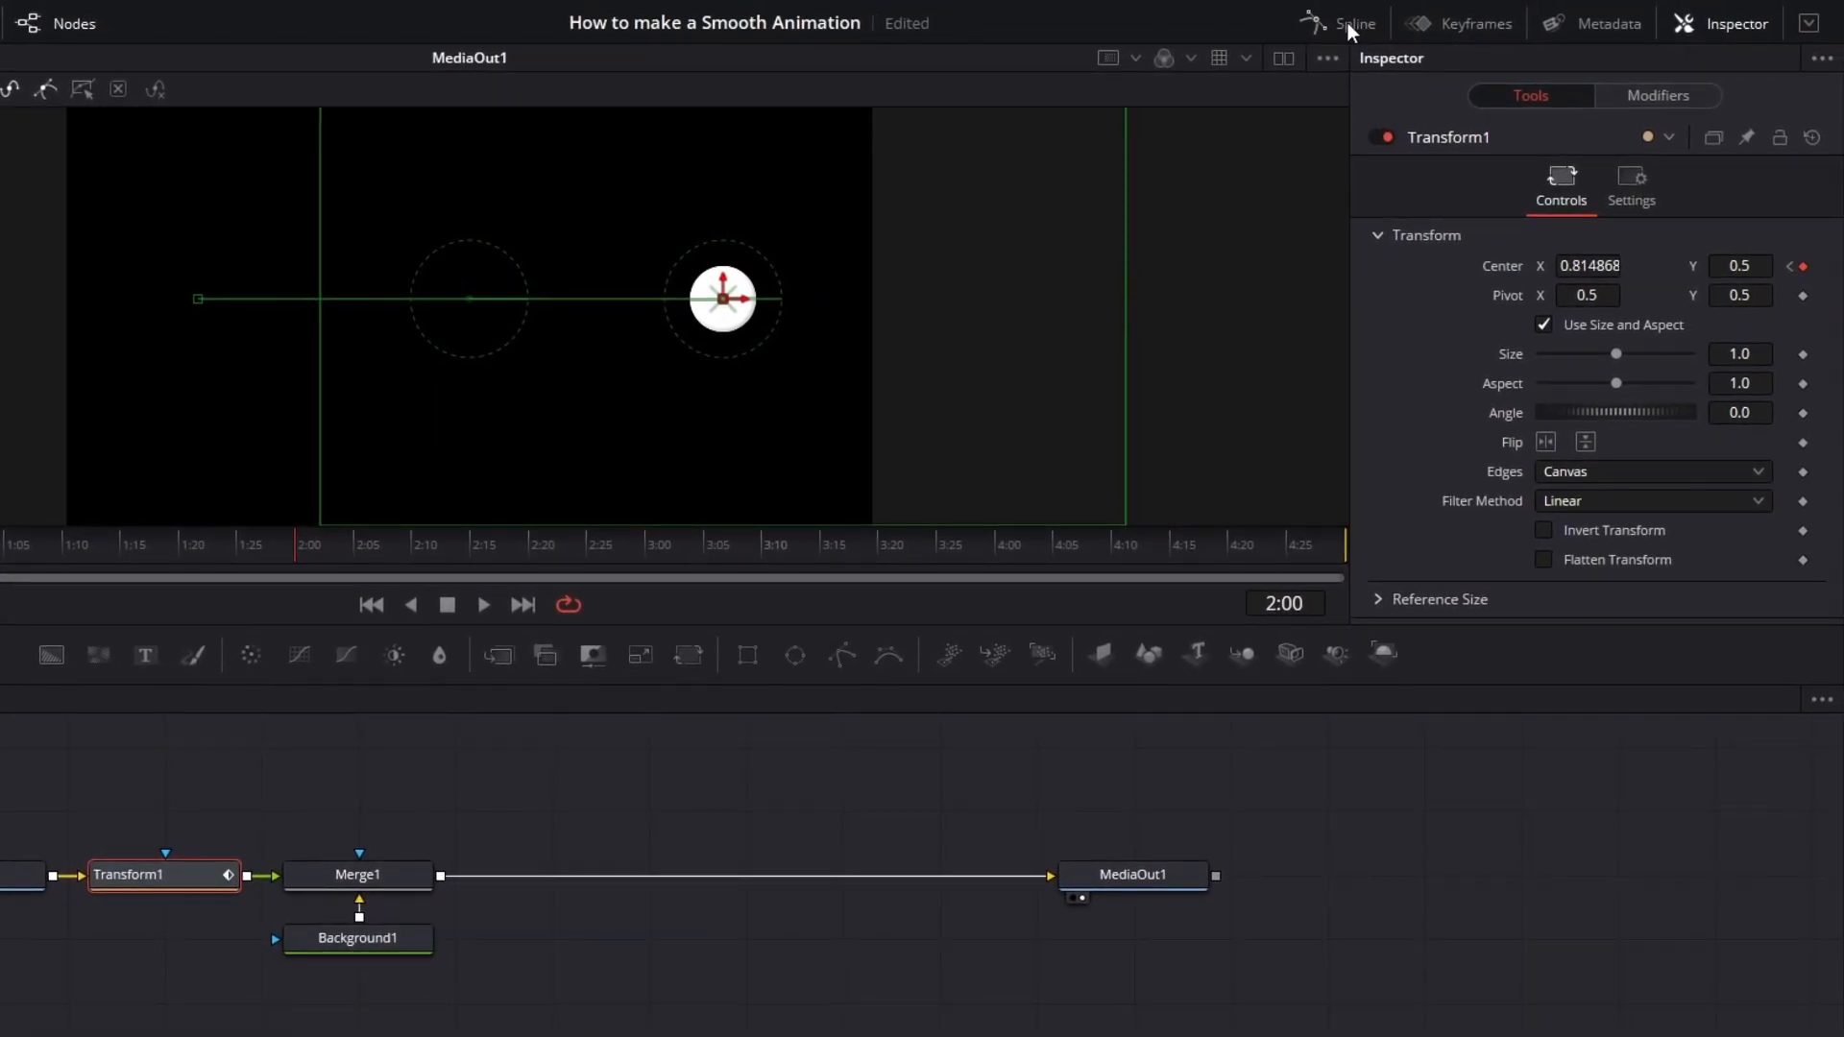
Show Transform1's Center Displacement curve in the Spline editor.
{"action": "left_click", "coordinate": [1354, 22]}
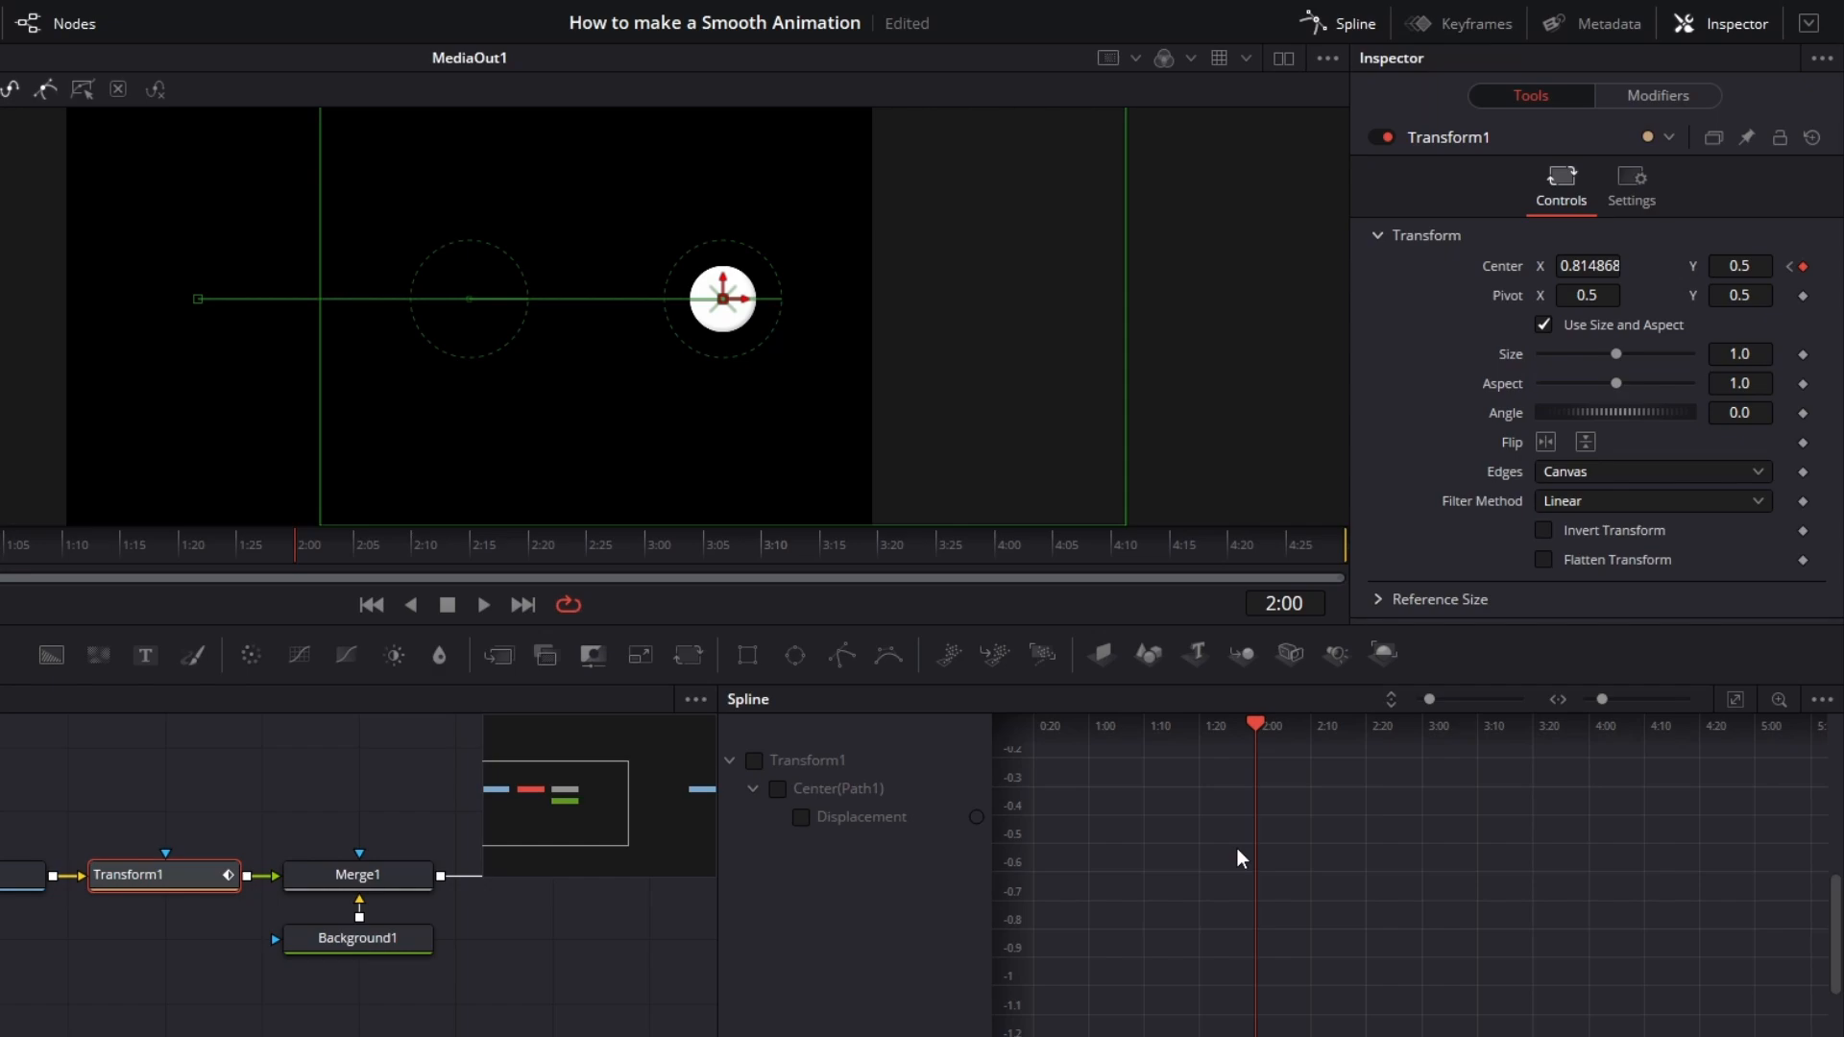
{"action": "mouse_move", "coordinate": [1823, 151]}
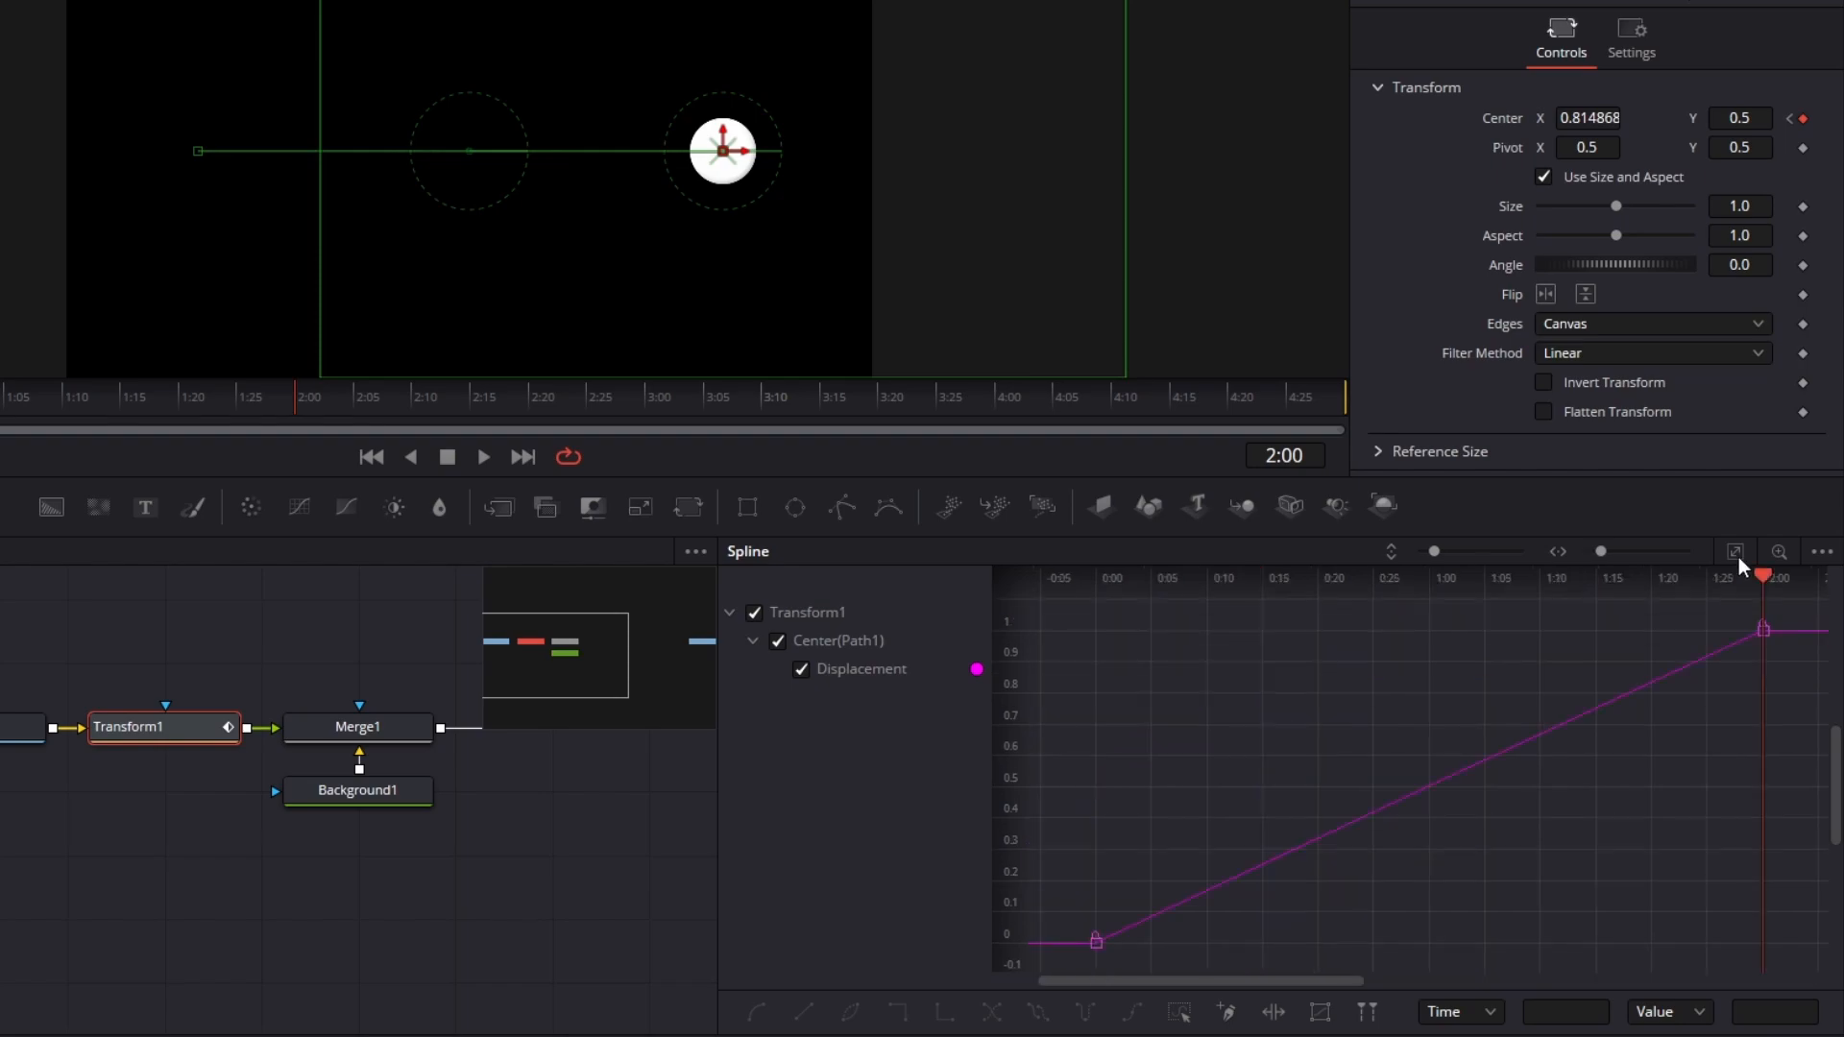
{"action": "mouse_move", "coordinate": [1475, 843]}
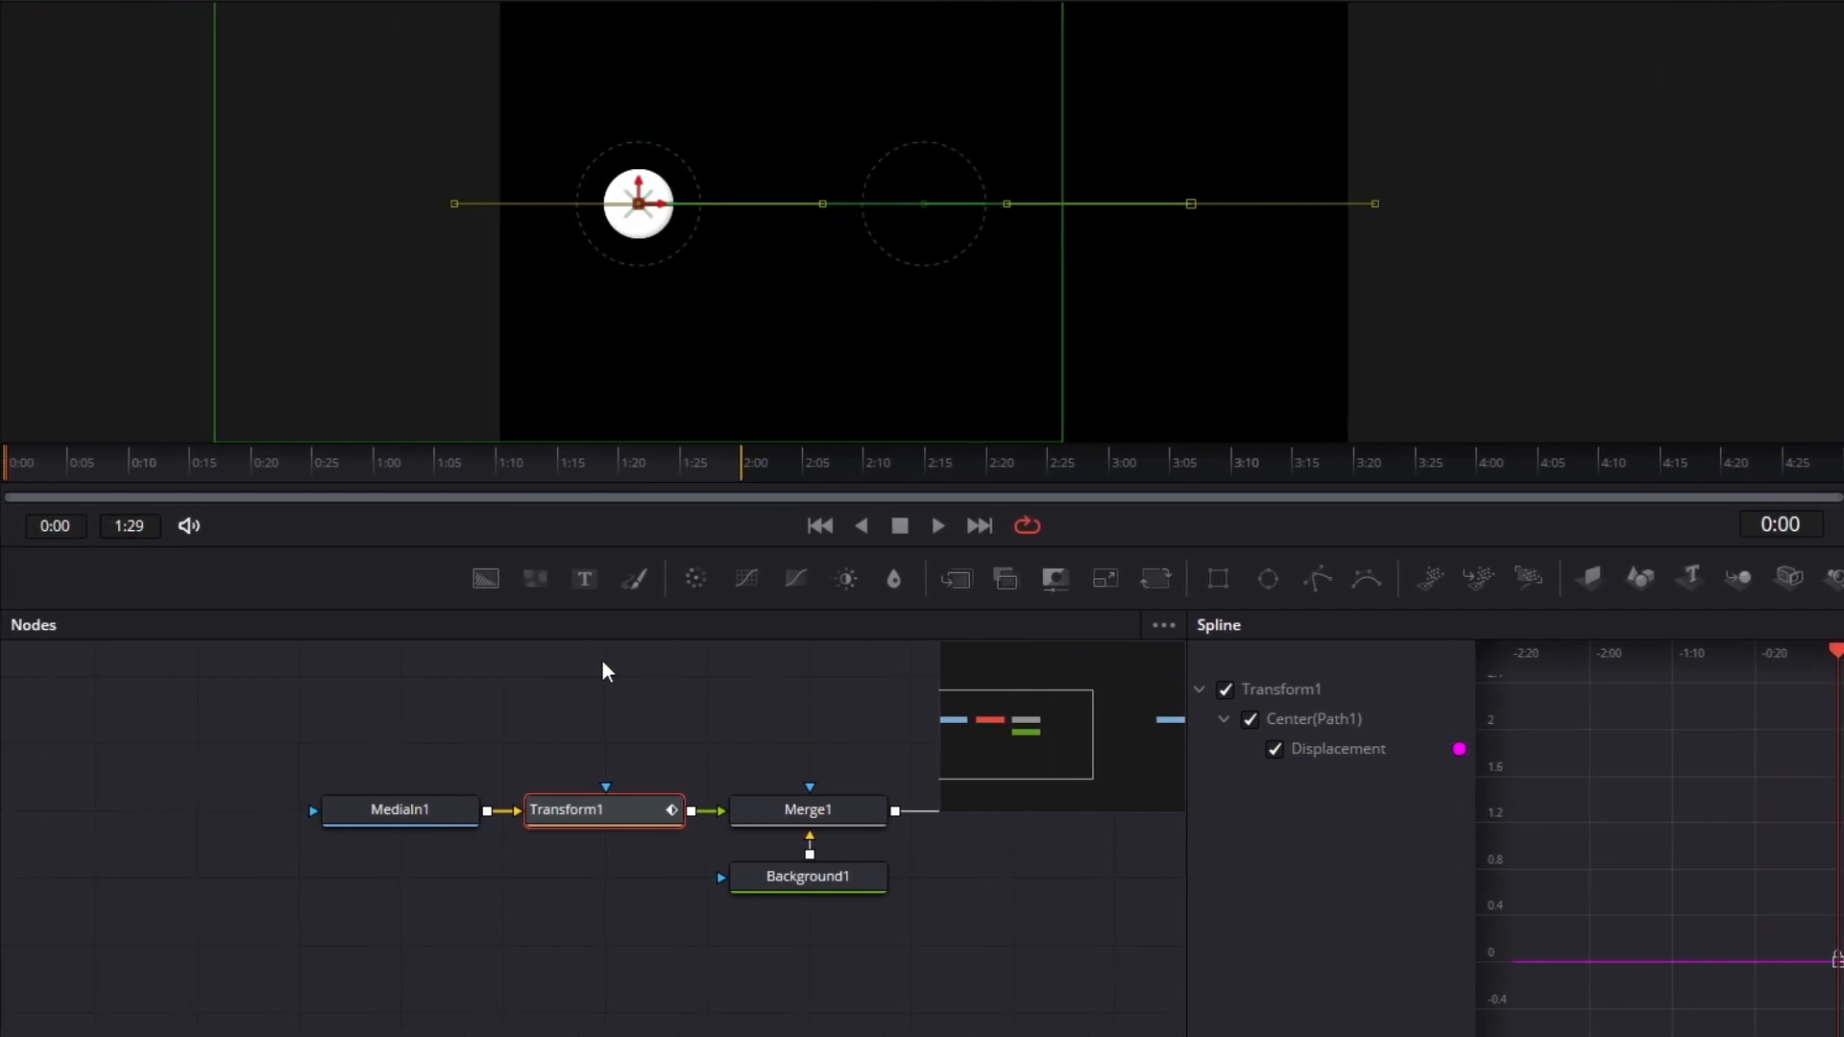
Uncheck Show Controls in the viewer options to hide handles over the circle.
{"action": "left_click", "coordinate": [936, 526]}
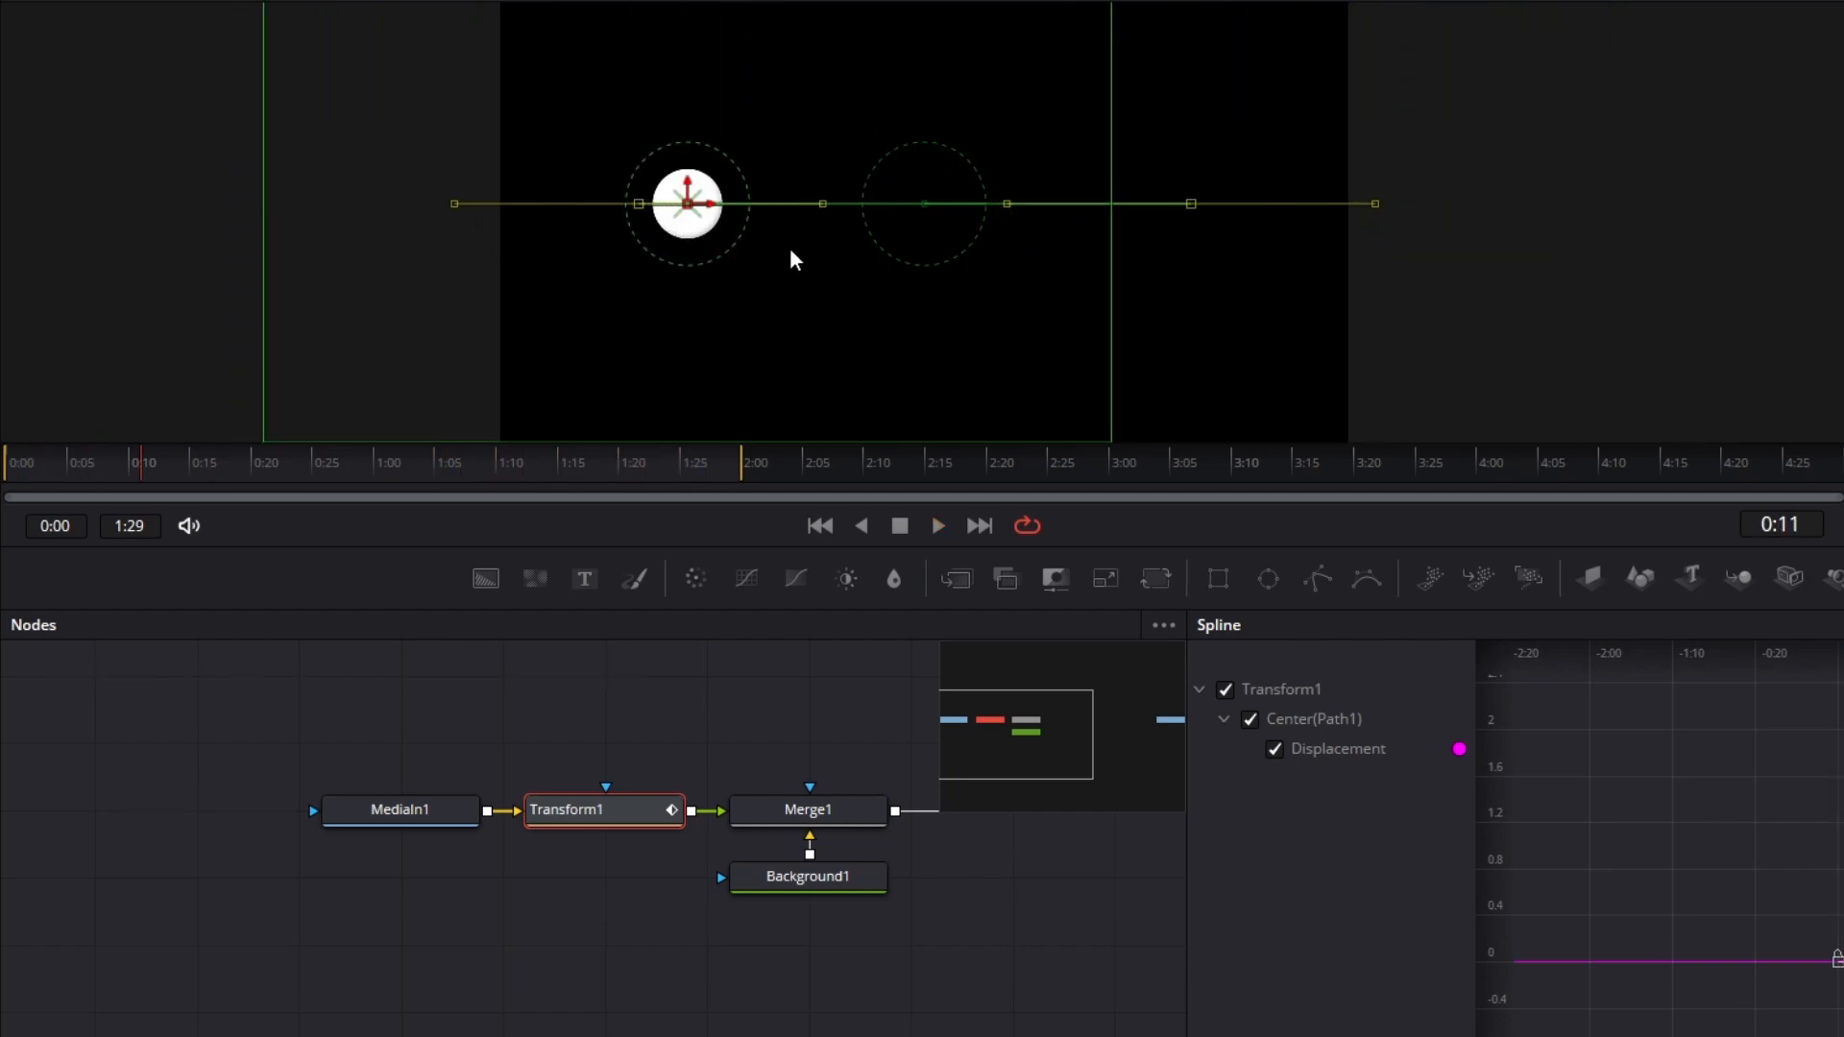
{"action": "right_click", "coordinate": [806, 227]}
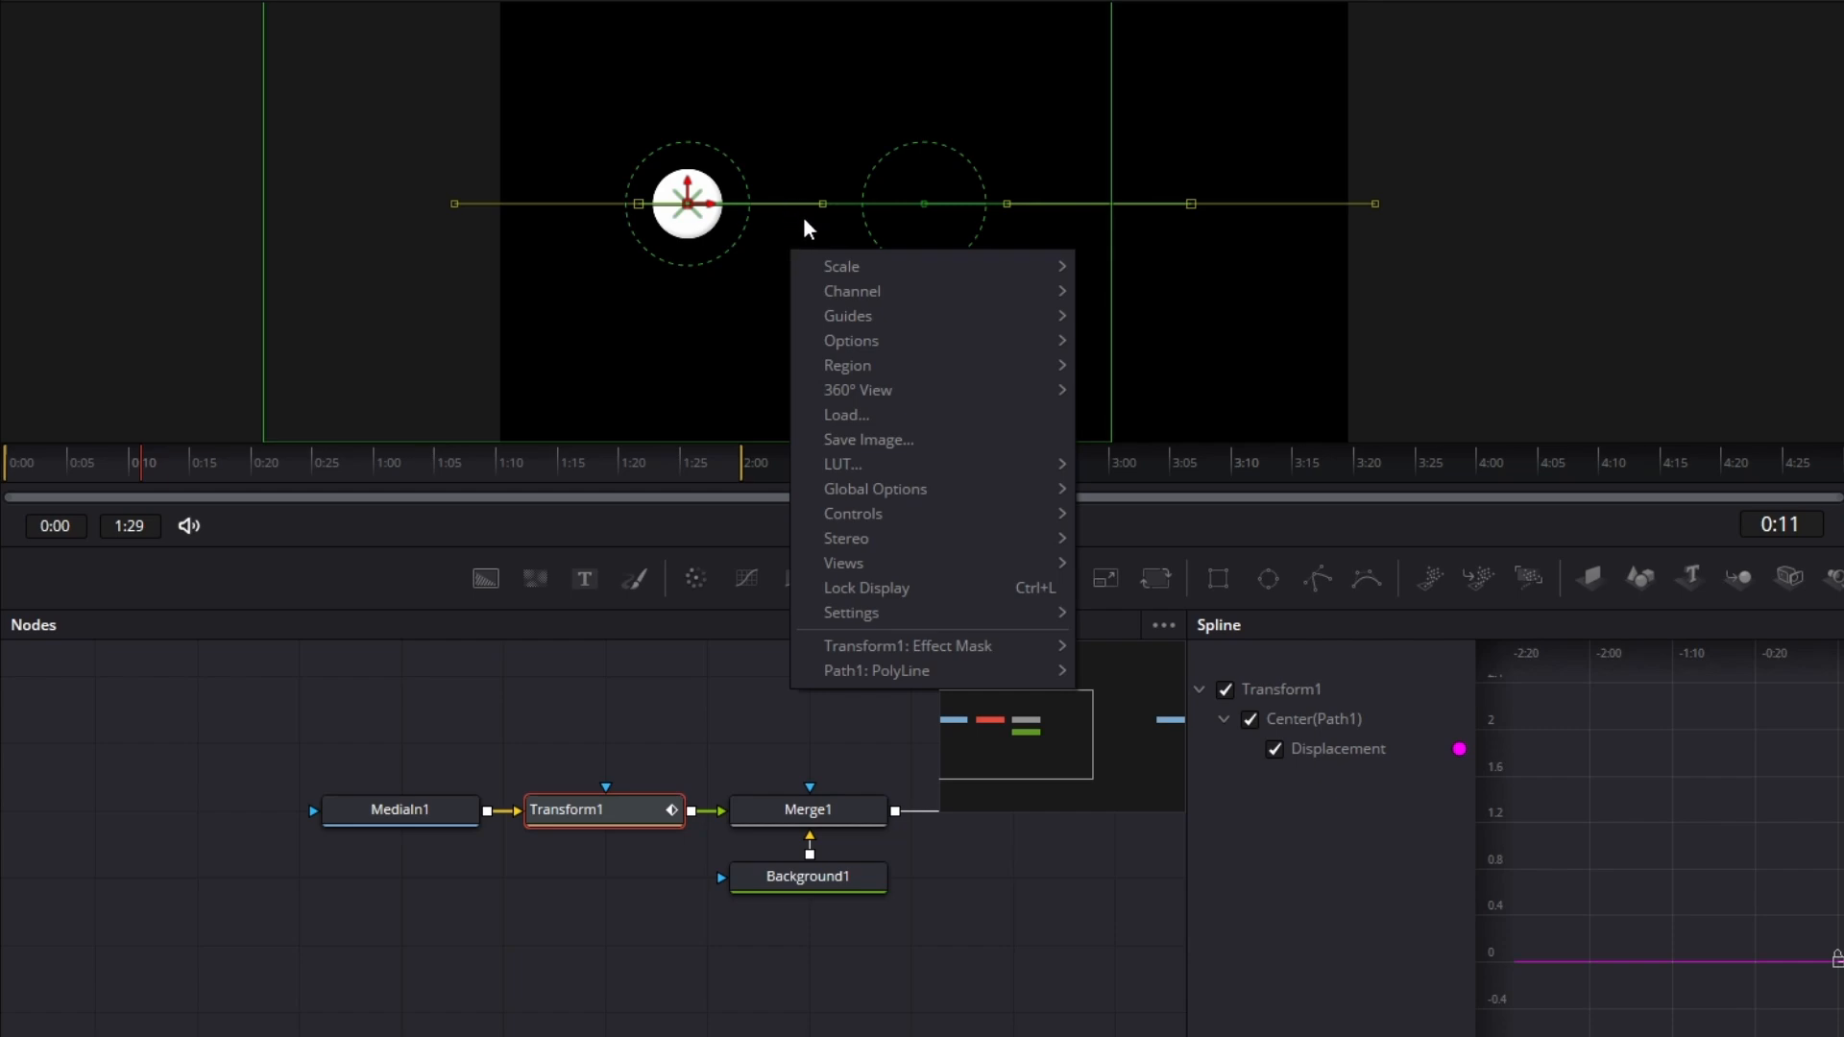
{"action": "mouse_move", "coordinate": [850, 340]}
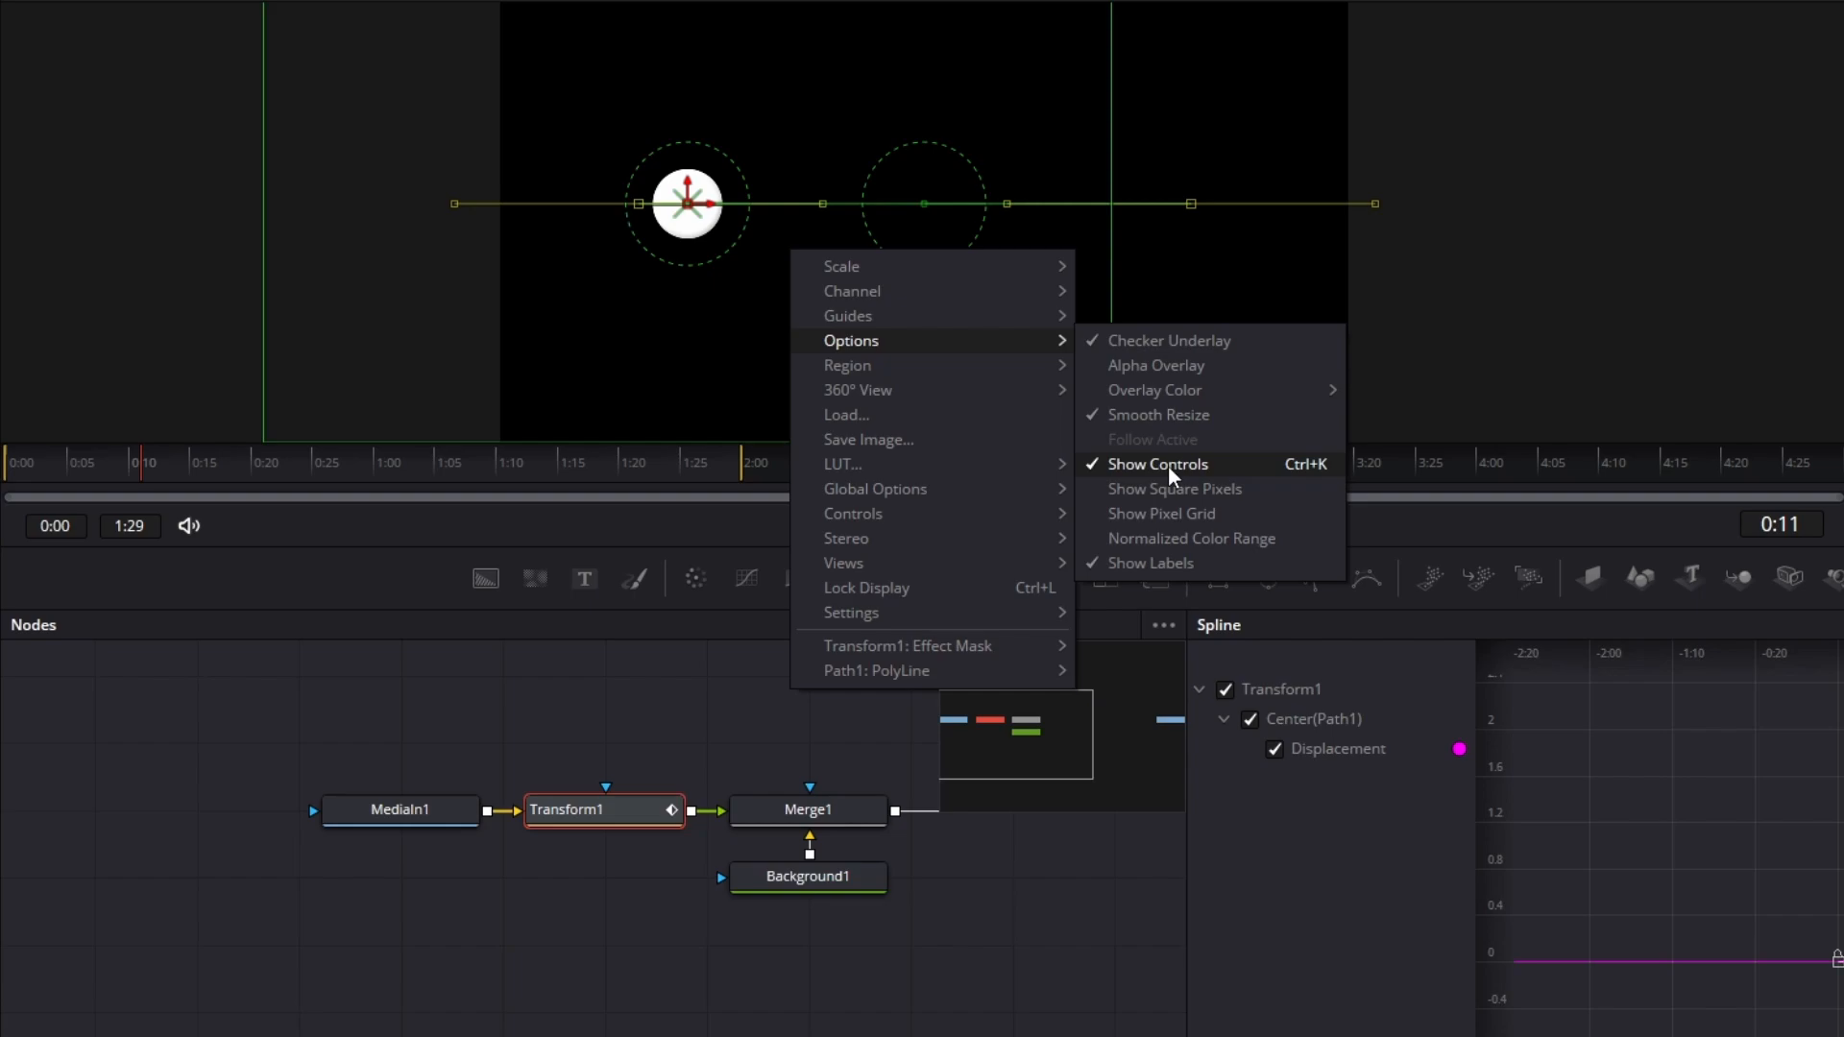
{"action": "left_click", "coordinate": [1158, 463]}
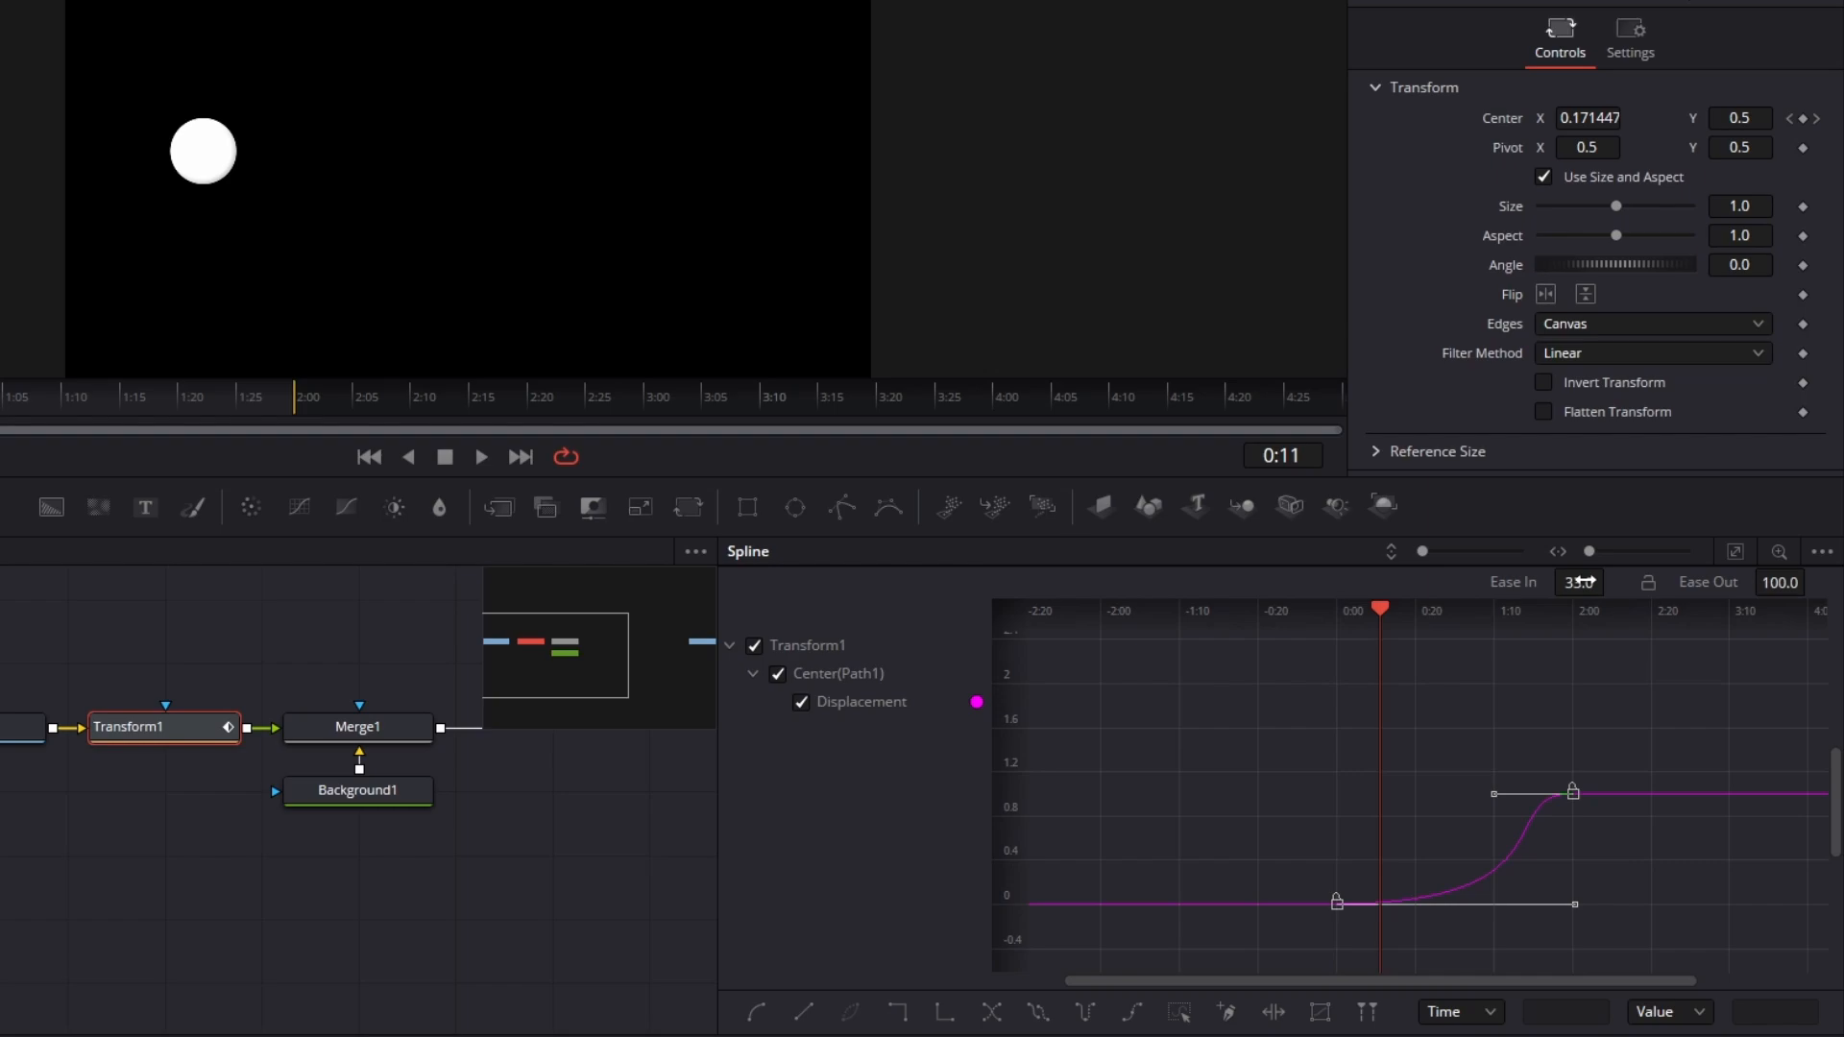
Set both displacement keyframes' easing to 100.0, play back the eased slide, and return to the first keyframe.
{"action": "type", "text": "100.0"}
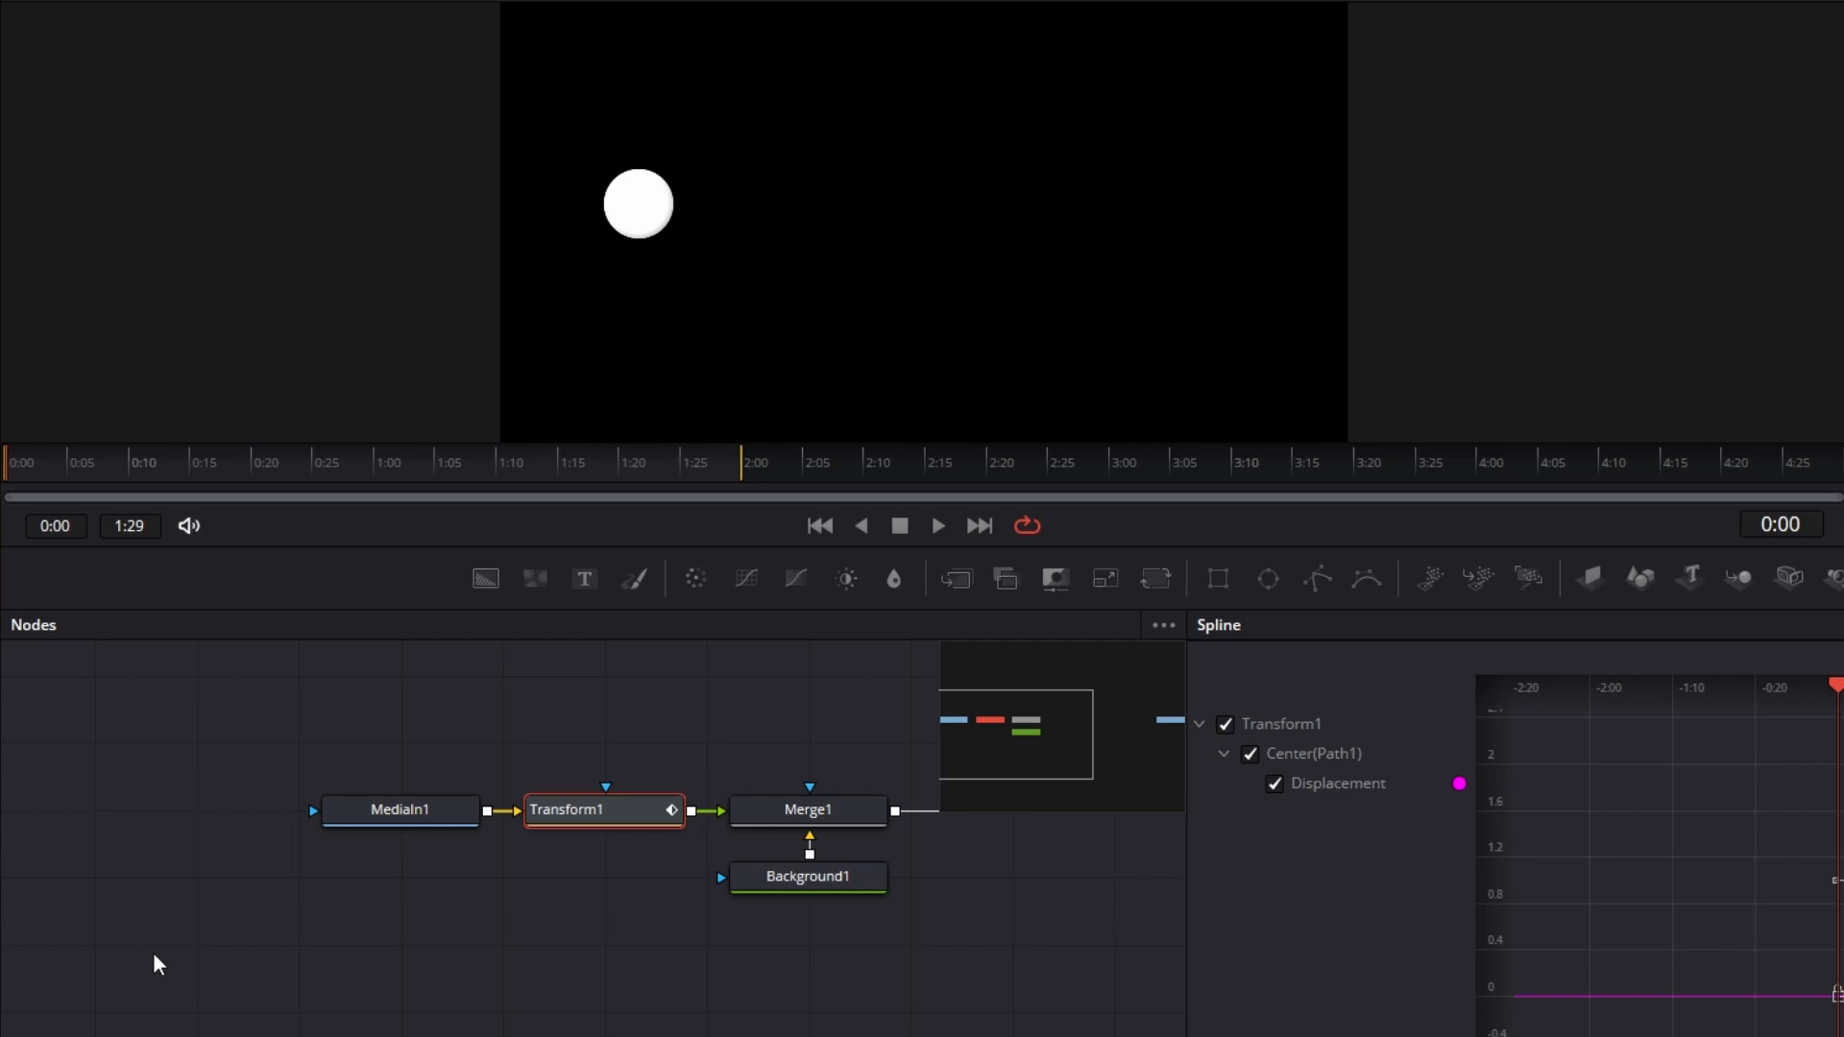
{"action": "left_click", "coordinate": [937, 526]}
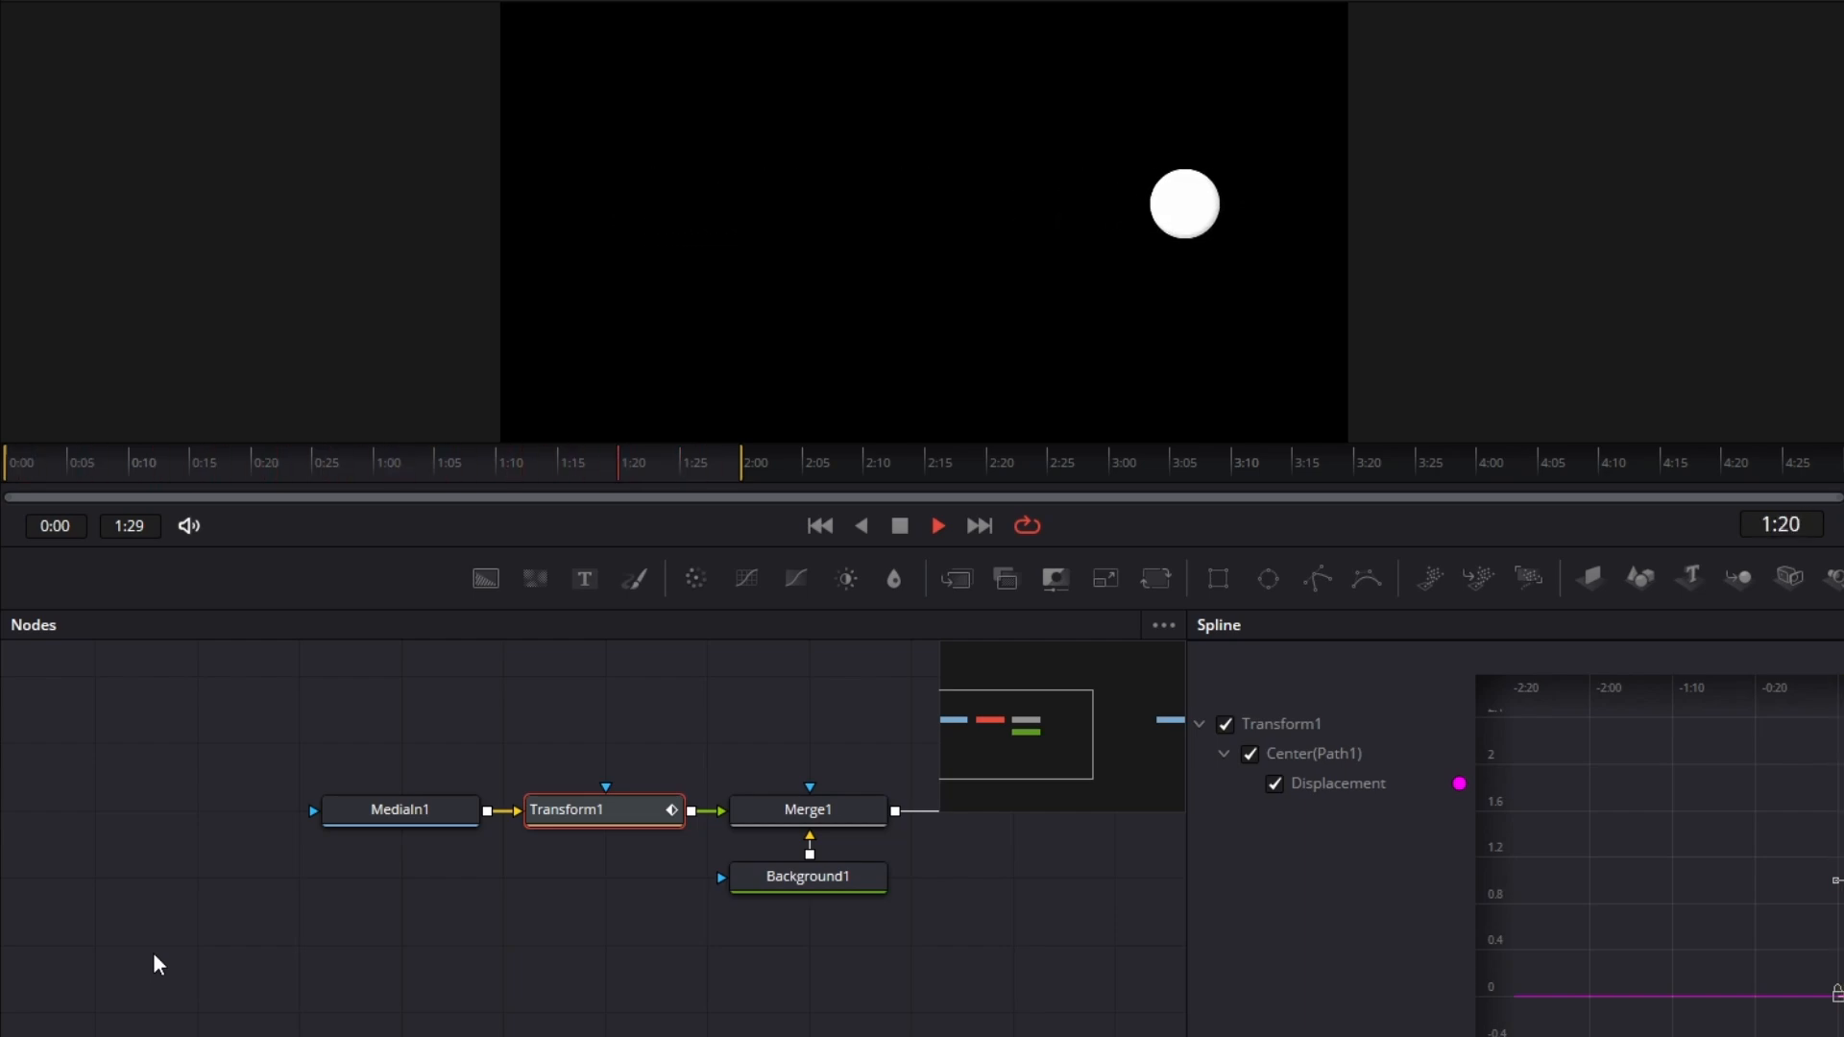
{"action": "left_click", "coordinate": [765, 461]}
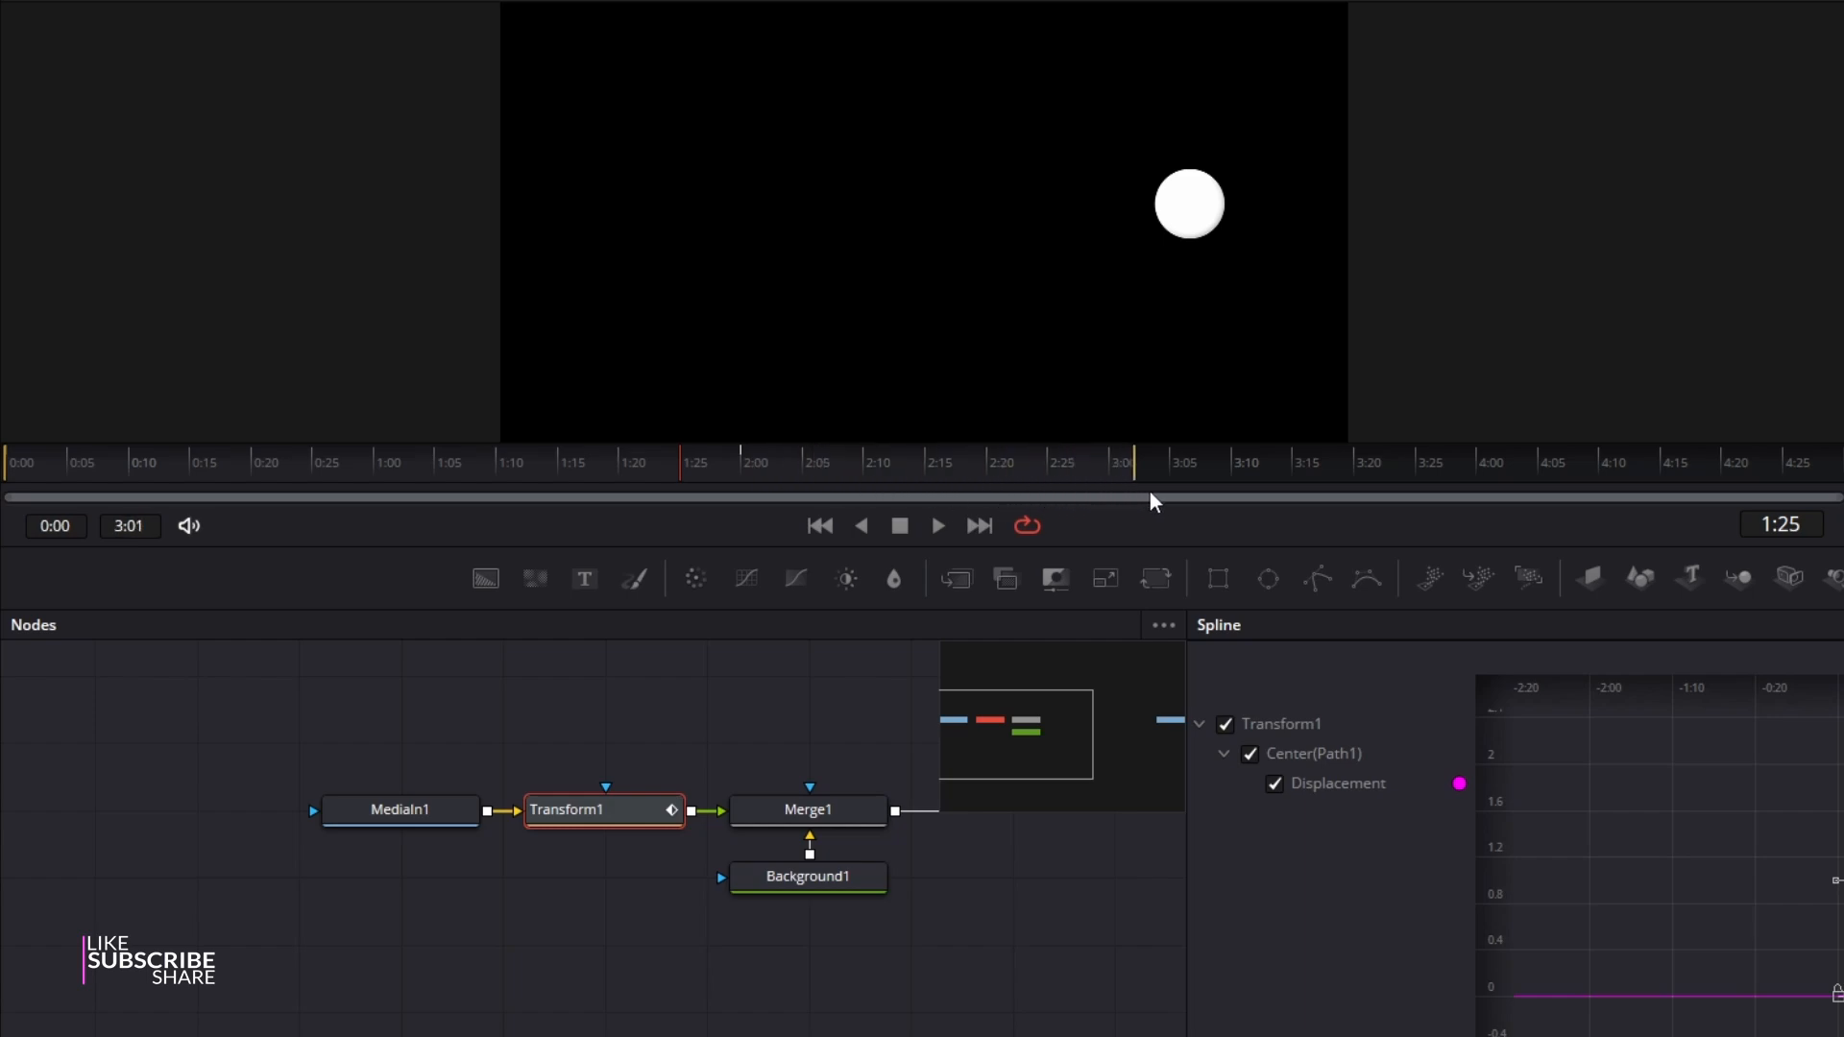
{"action": "left_click_drag", "start_coordinate": [1153, 496], "coordinate": [1347, 495]}
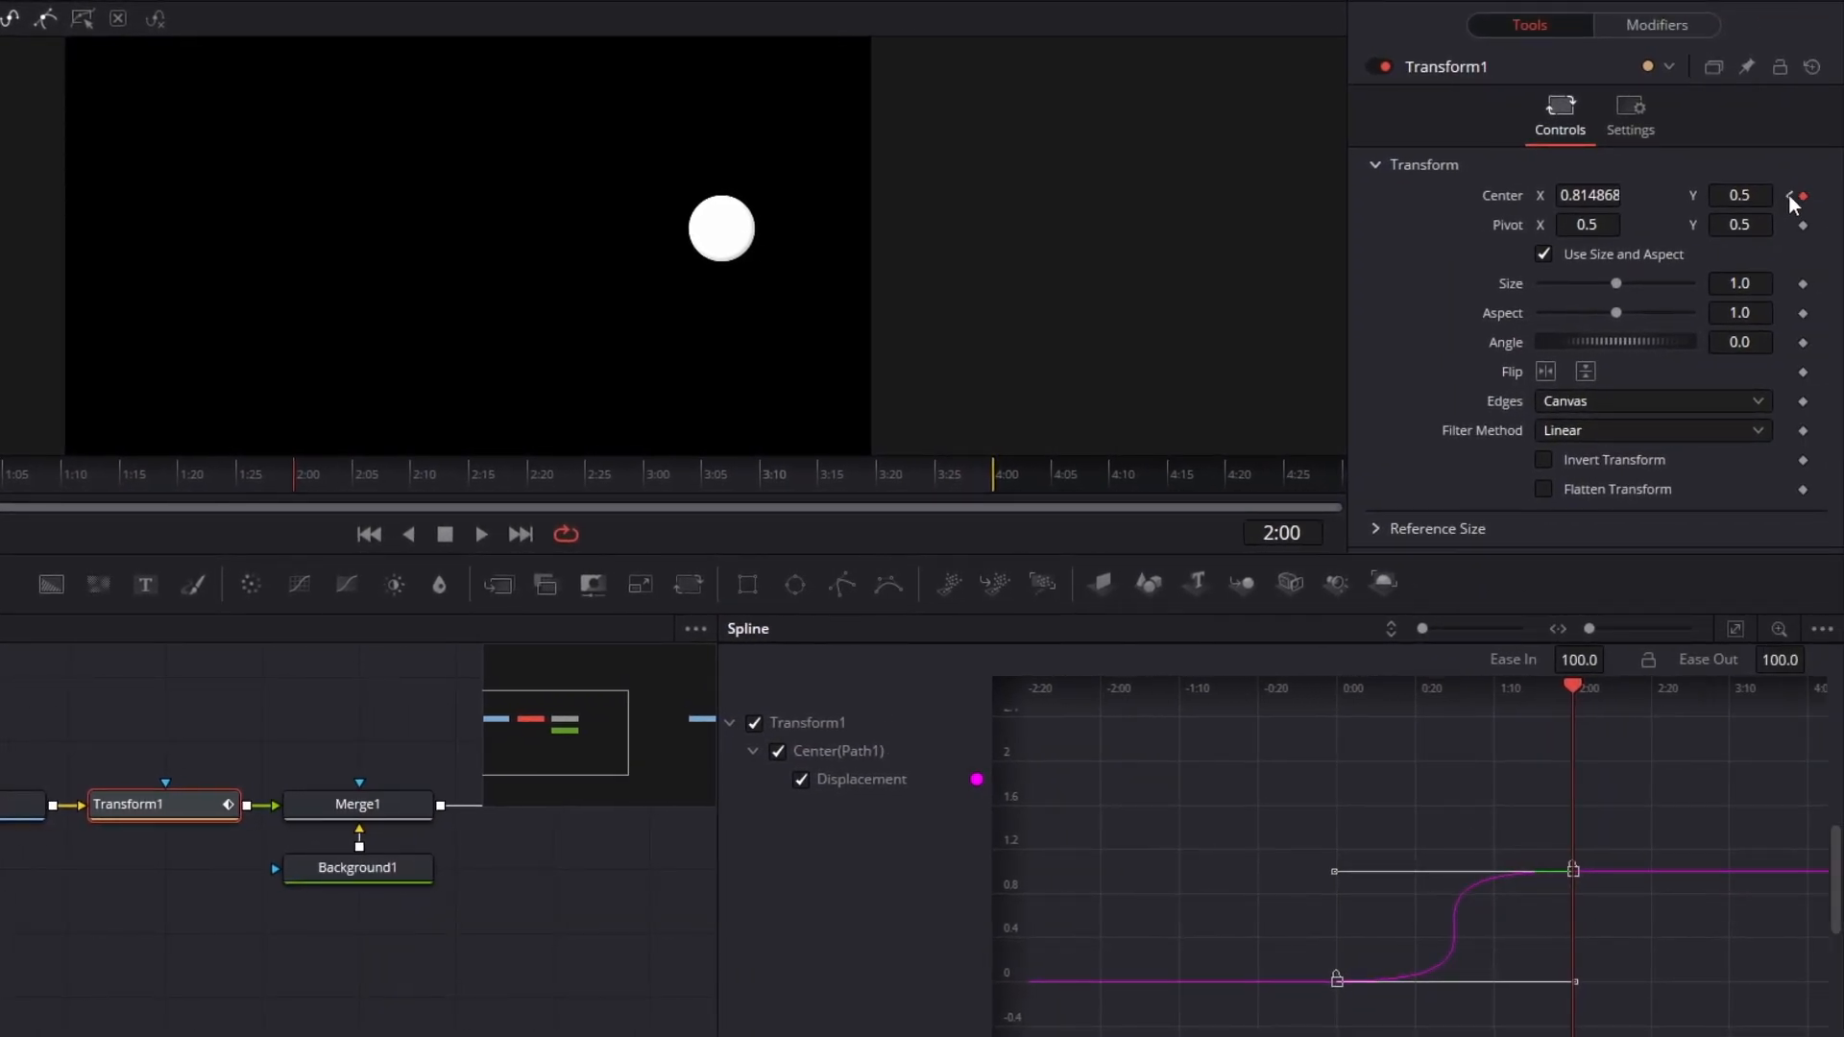
{"action": "left_click", "coordinate": [1589, 195]}
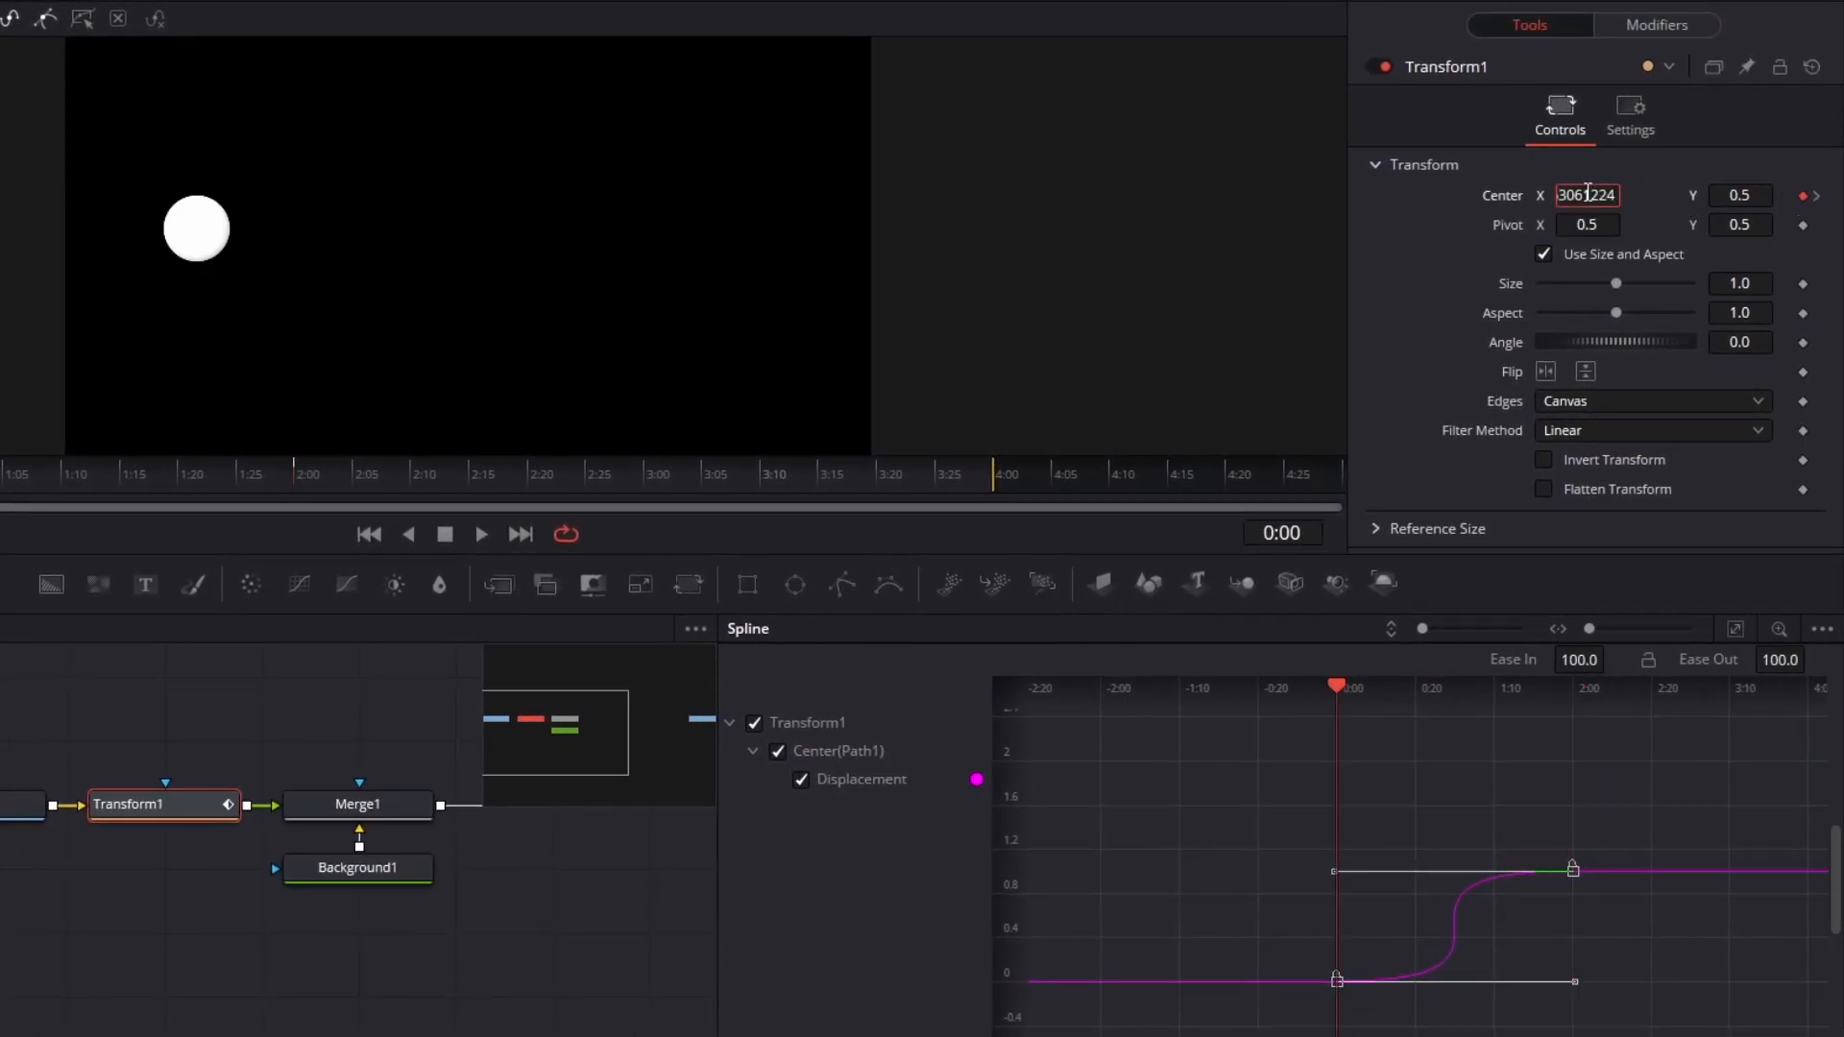